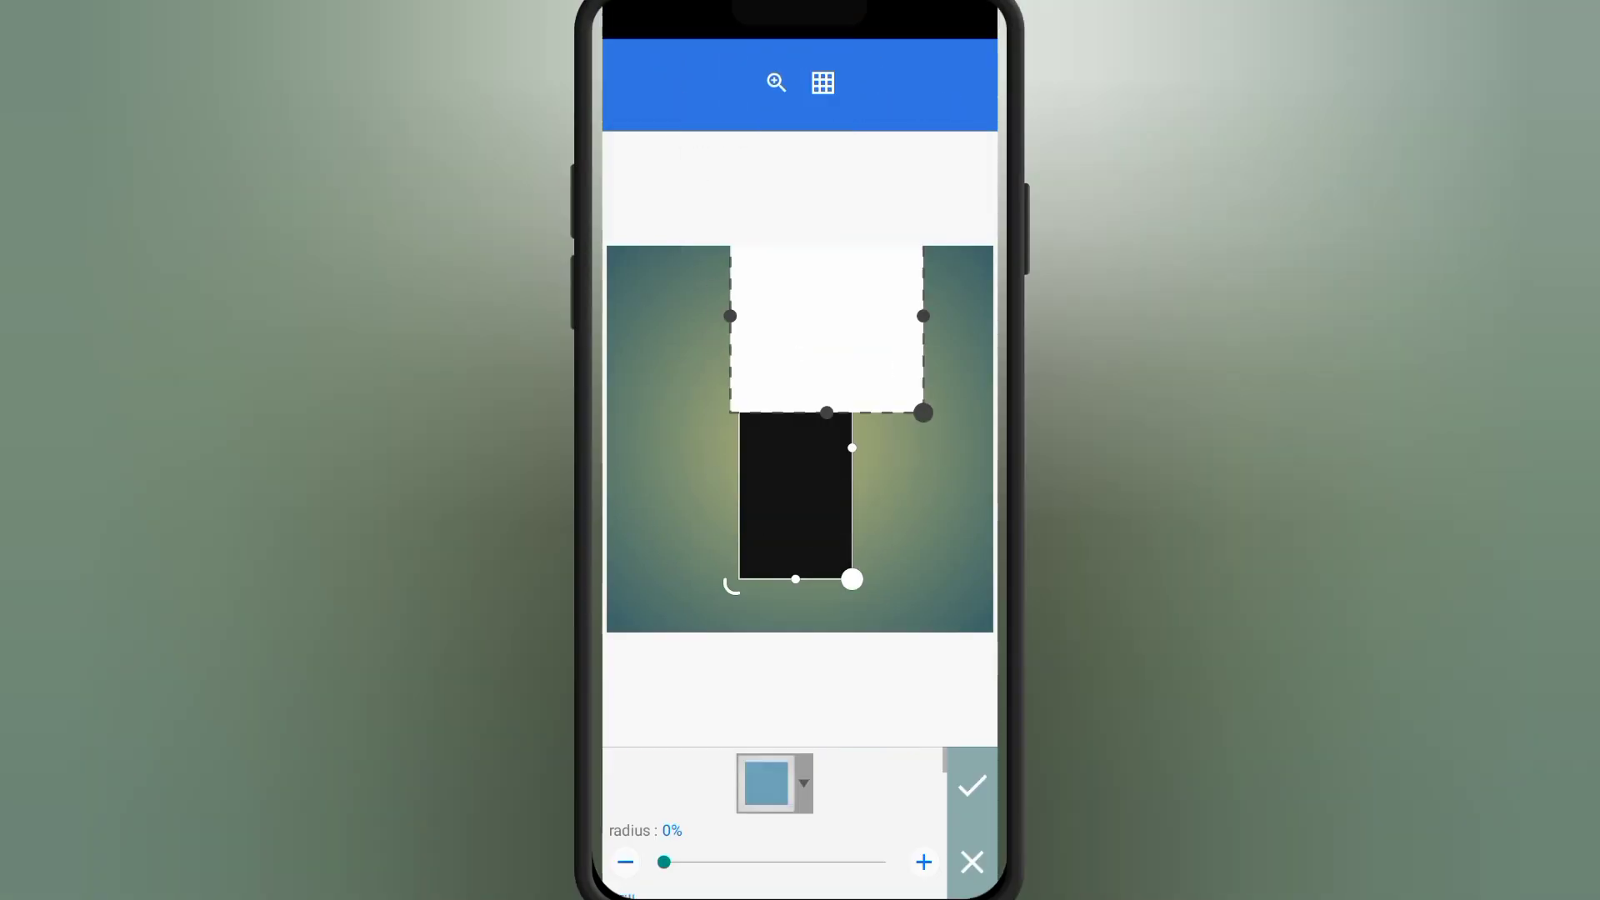
# - Cut the black blocks with white shapes and merge them into a two-tower silhouette
pyautogui.click(970, 783)
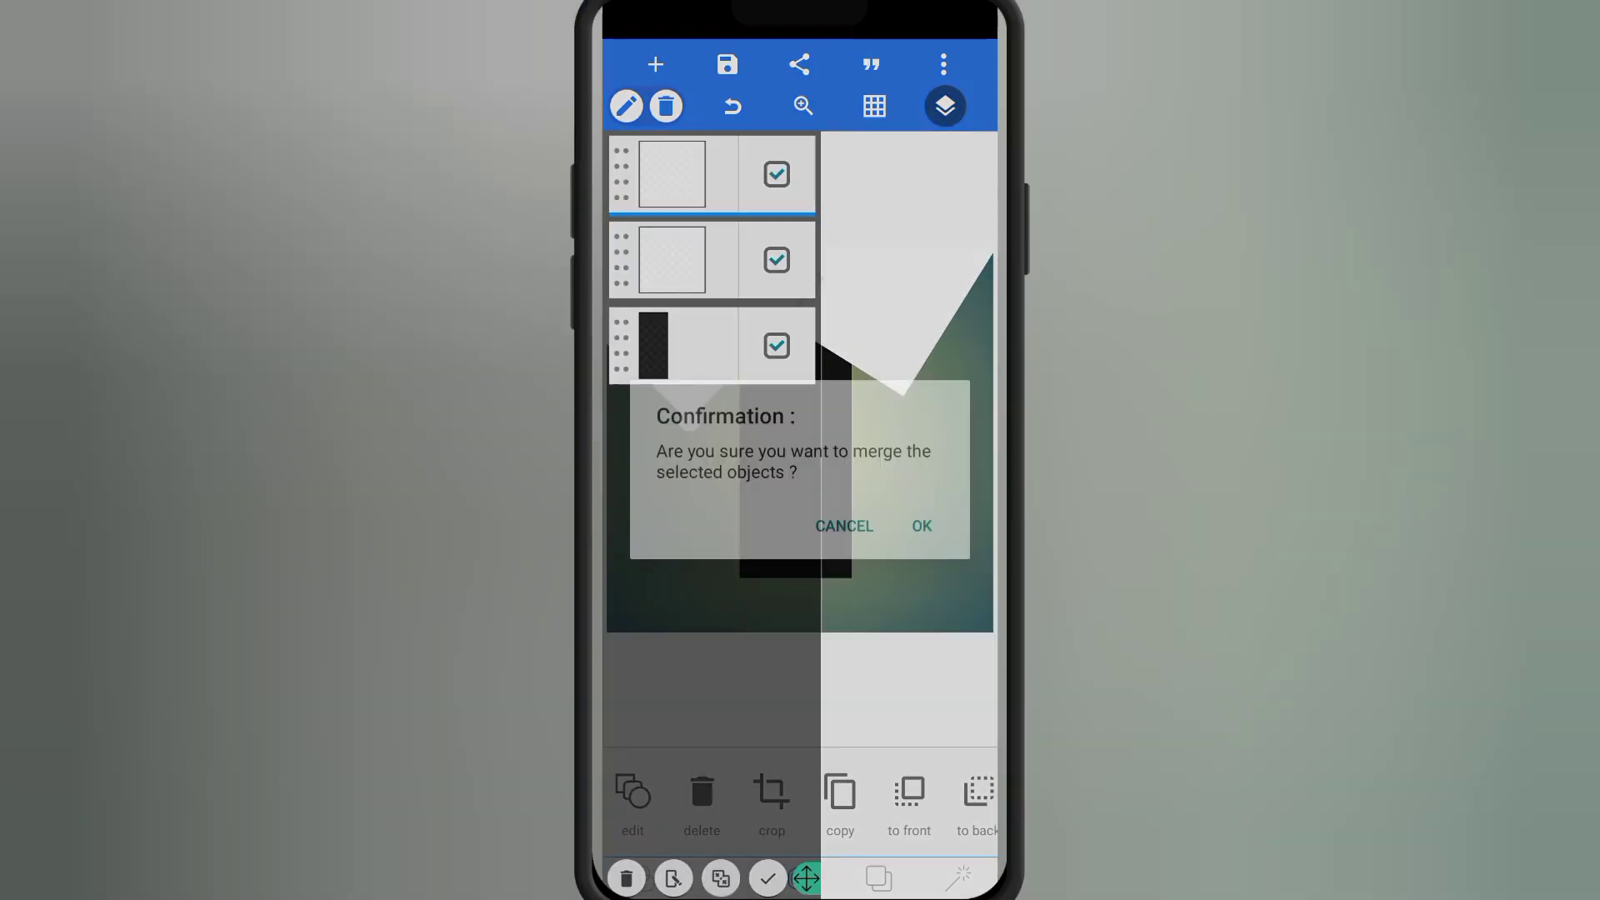
pyautogui.click(920, 525)
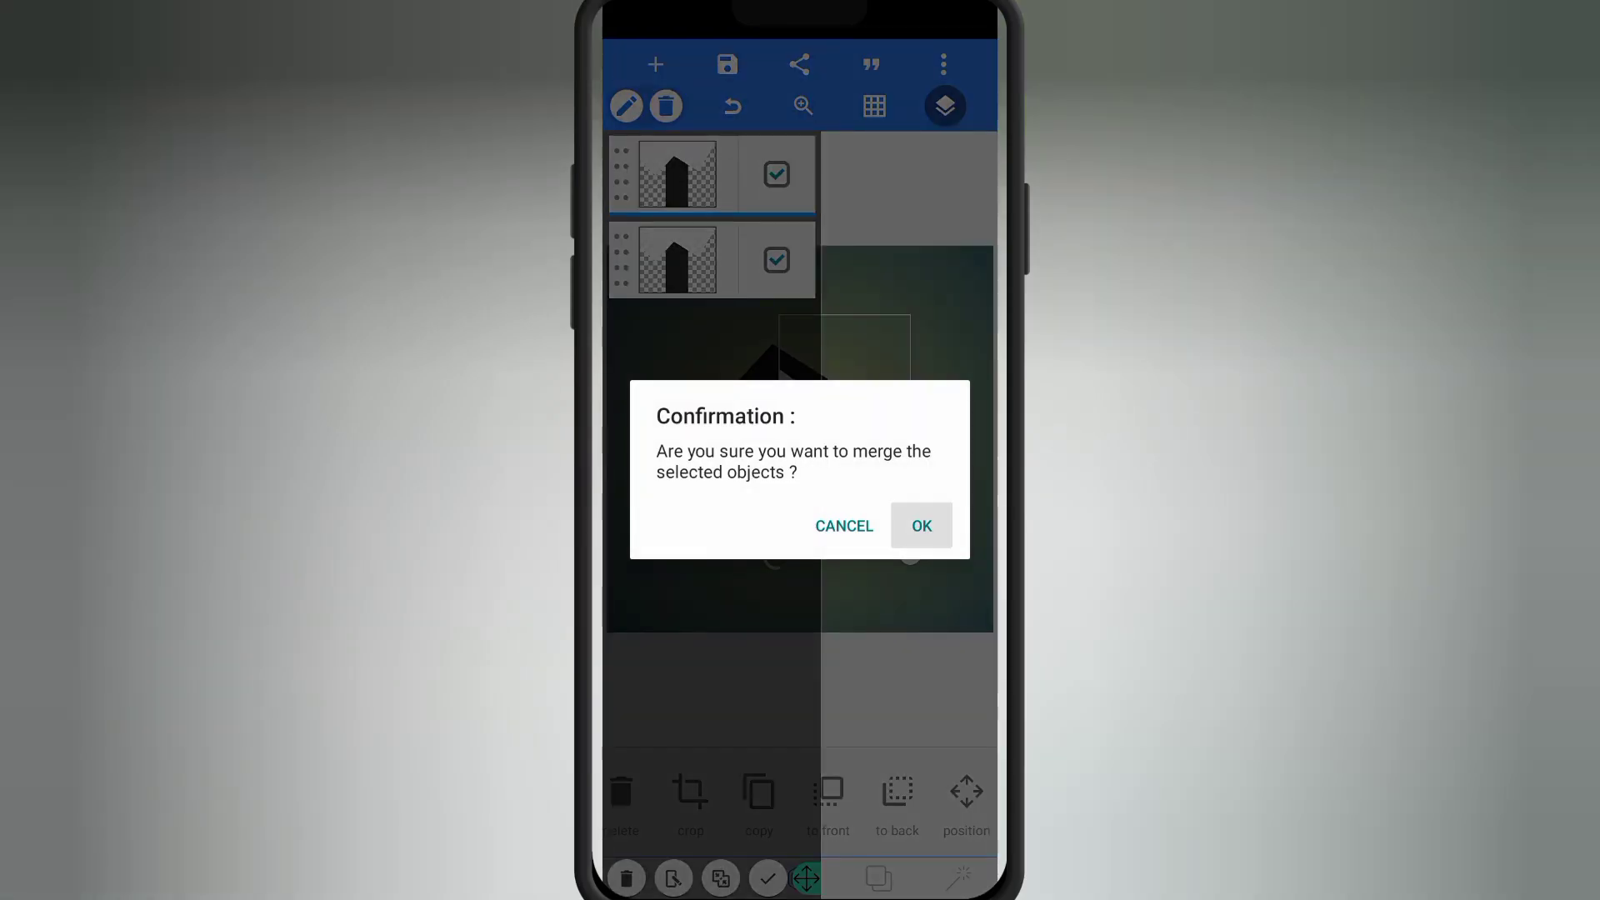
pyautogui.click(920, 525)
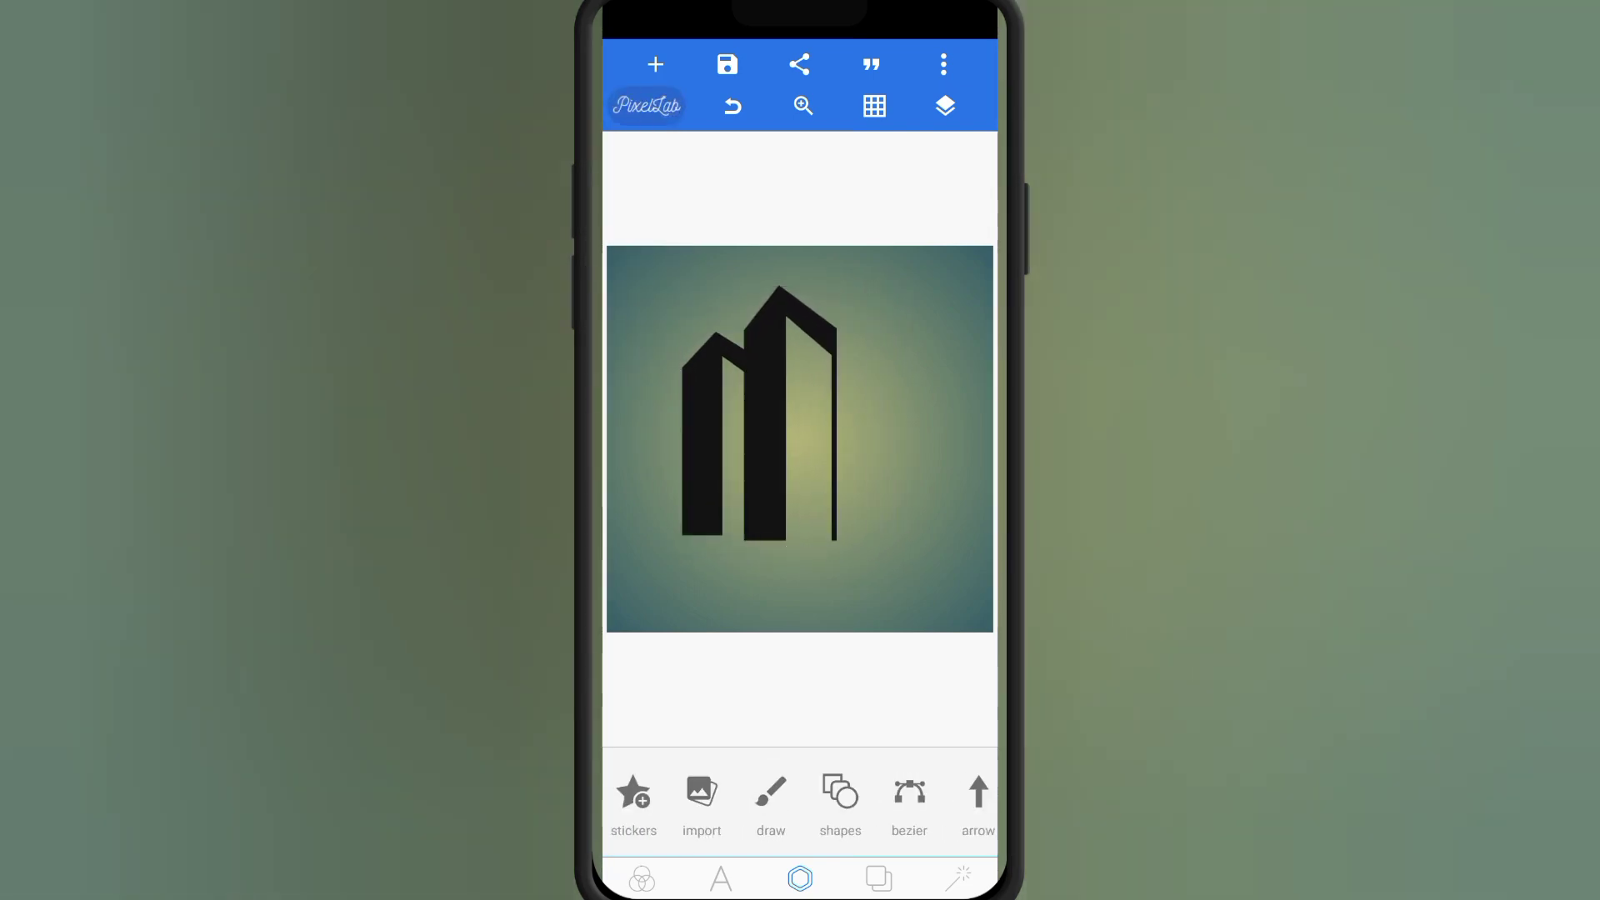
# - Copy a tower to the right to form a three-tower skyline and give it a gold texture
pyautogui.click(715, 428)
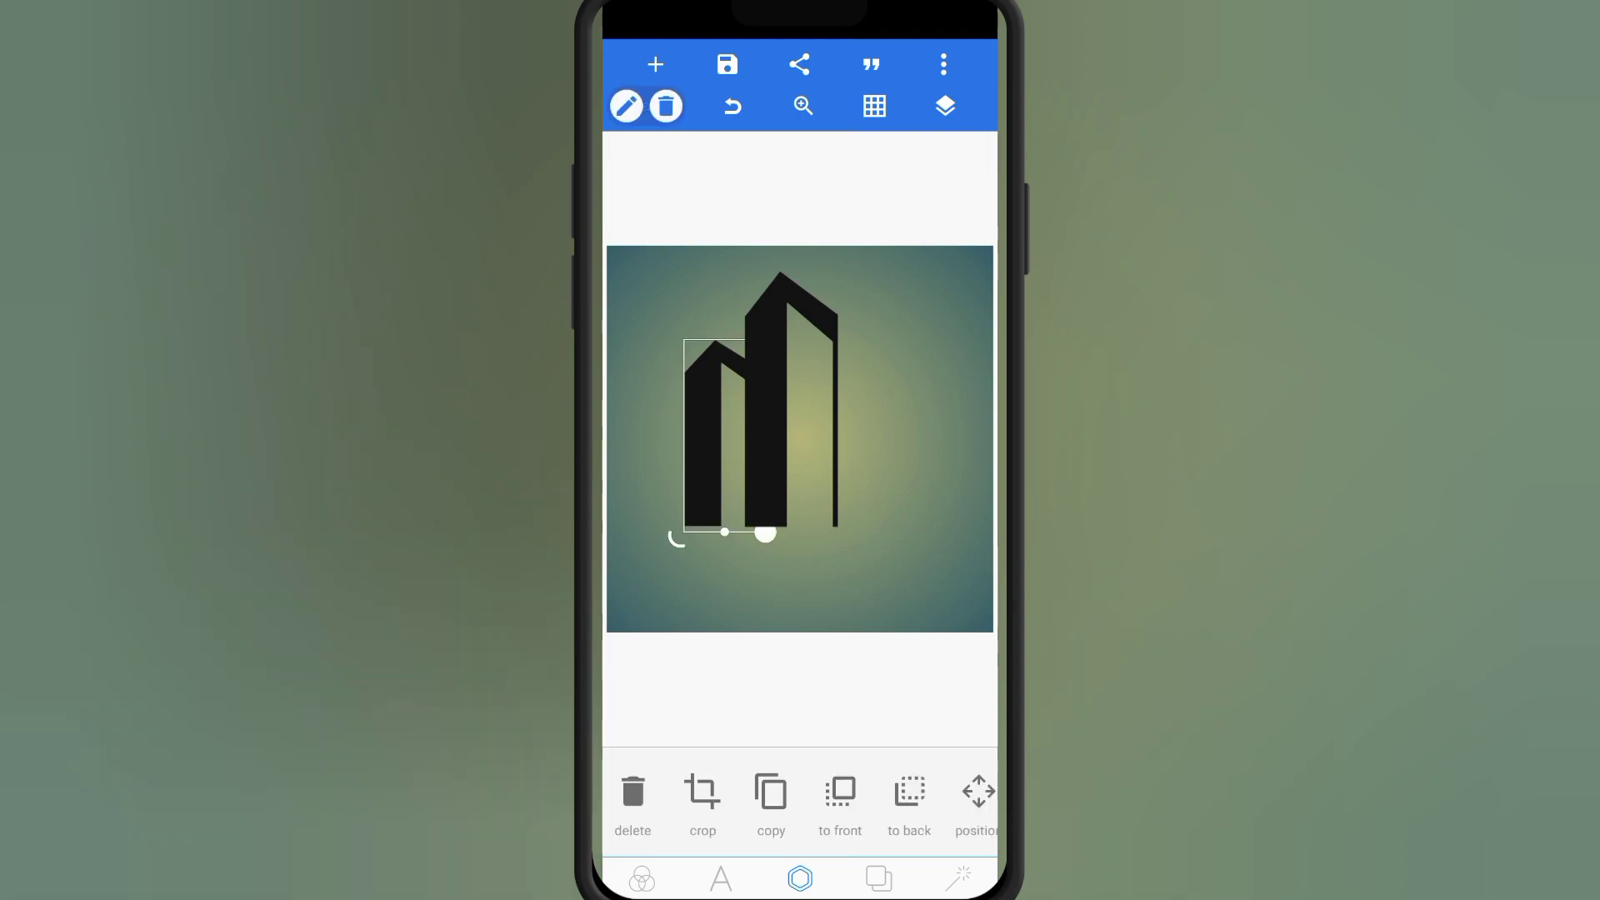
pyautogui.moveTo(725, 438); pyautogui.dragTo(852, 438)
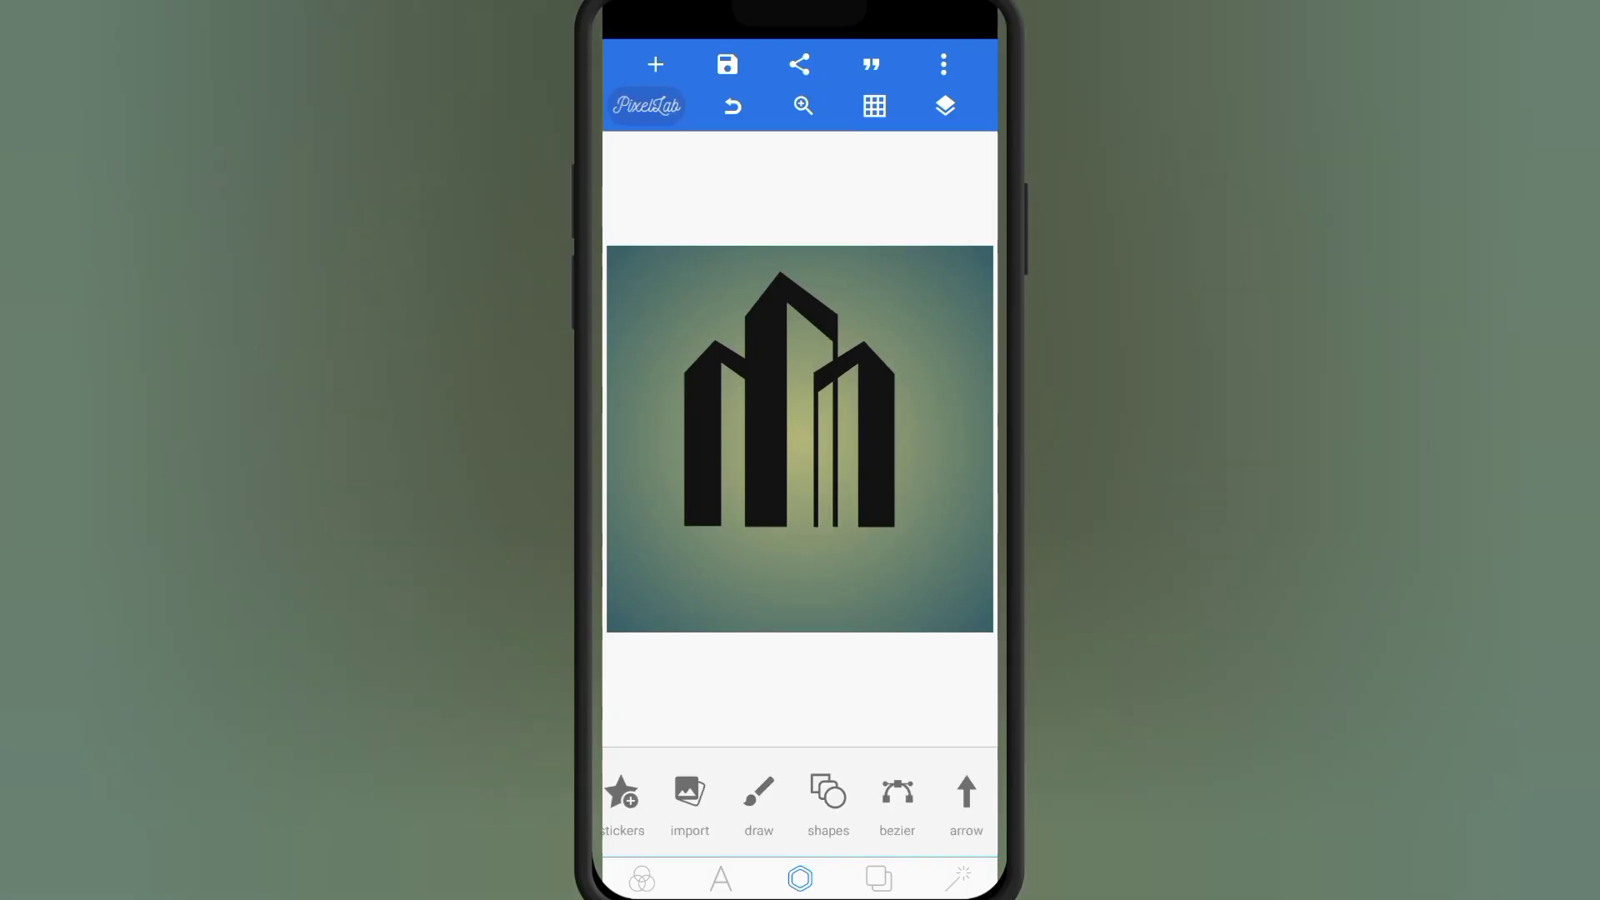
pyautogui.click(828, 803)
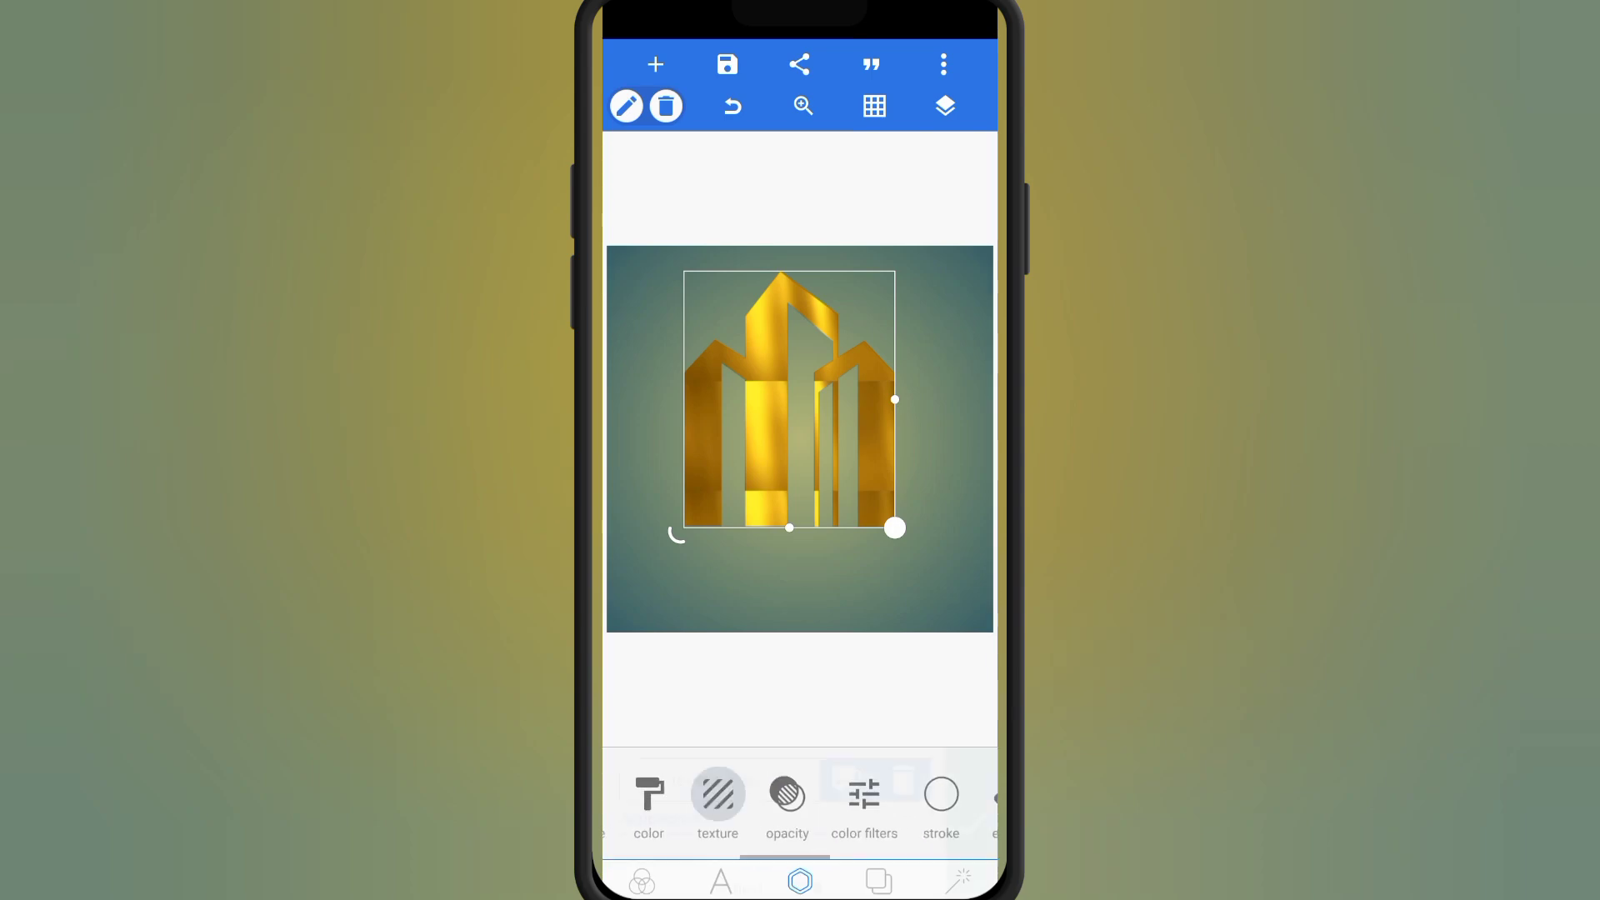
# - Build a black dome from a circle trimmed by a white rectangle and square, then merged
pyautogui.click(944, 106)
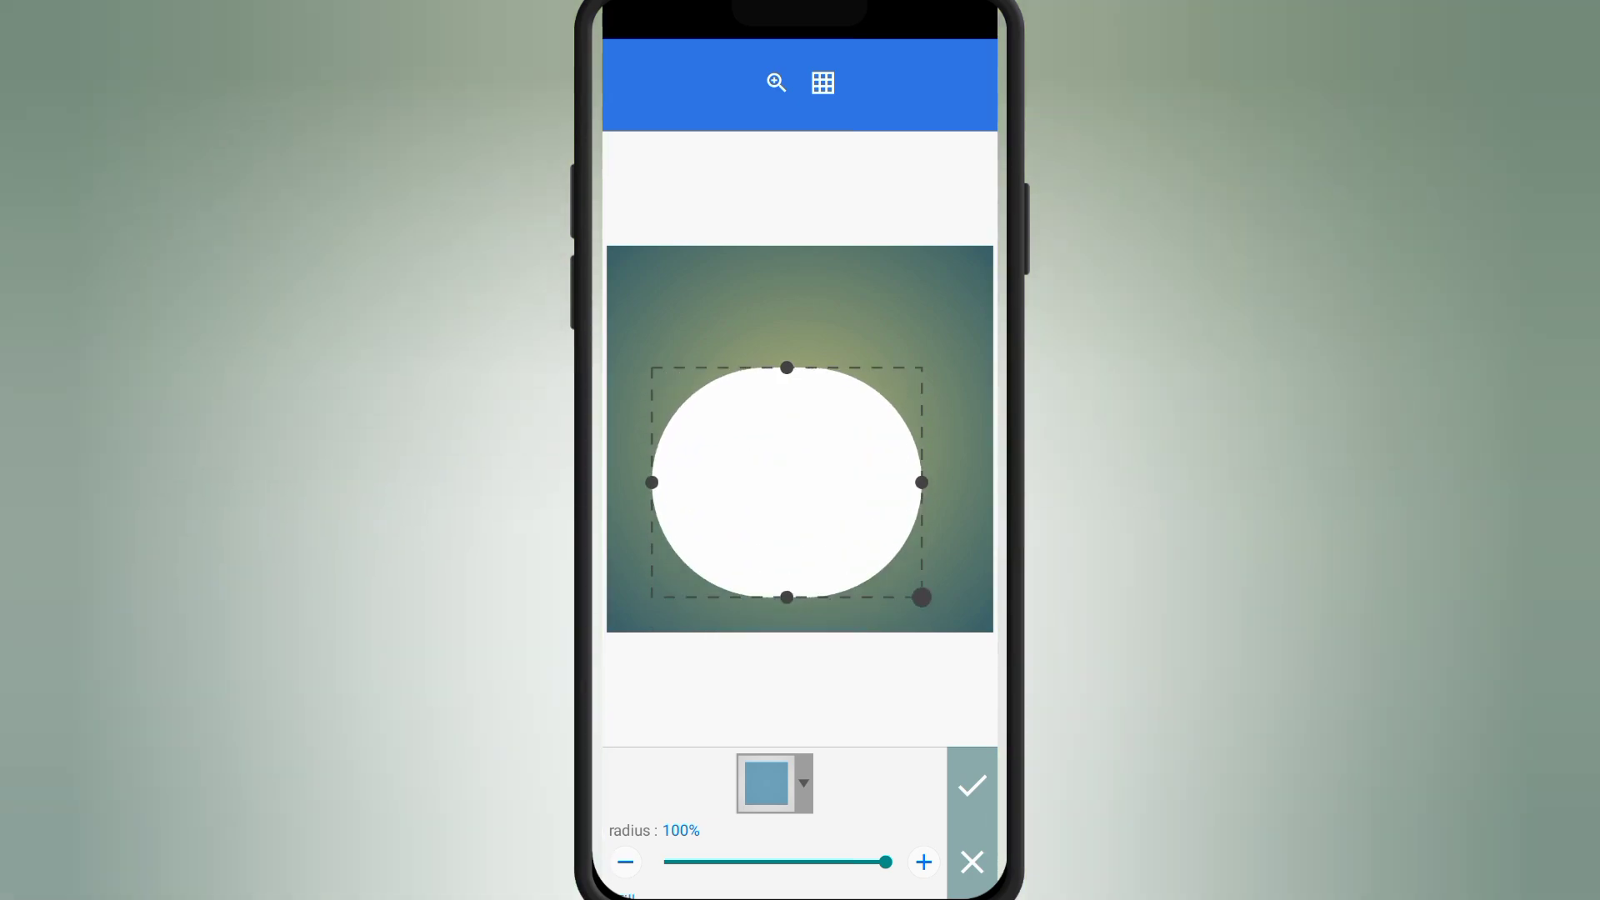
pyautogui.click(968, 785)
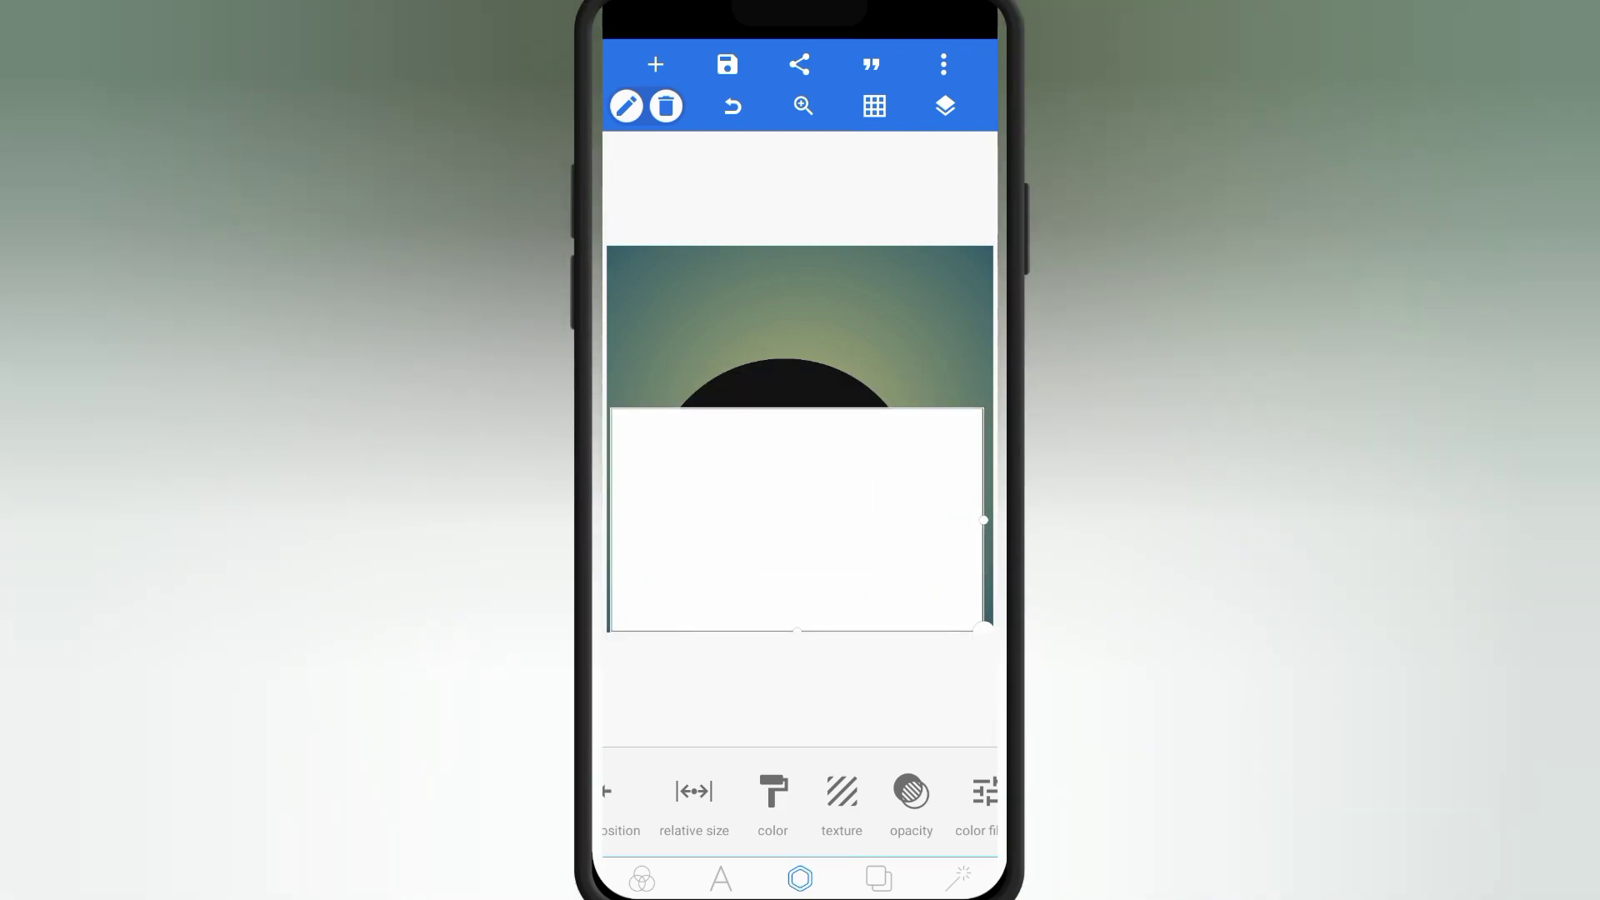
pyautogui.click(943, 105)
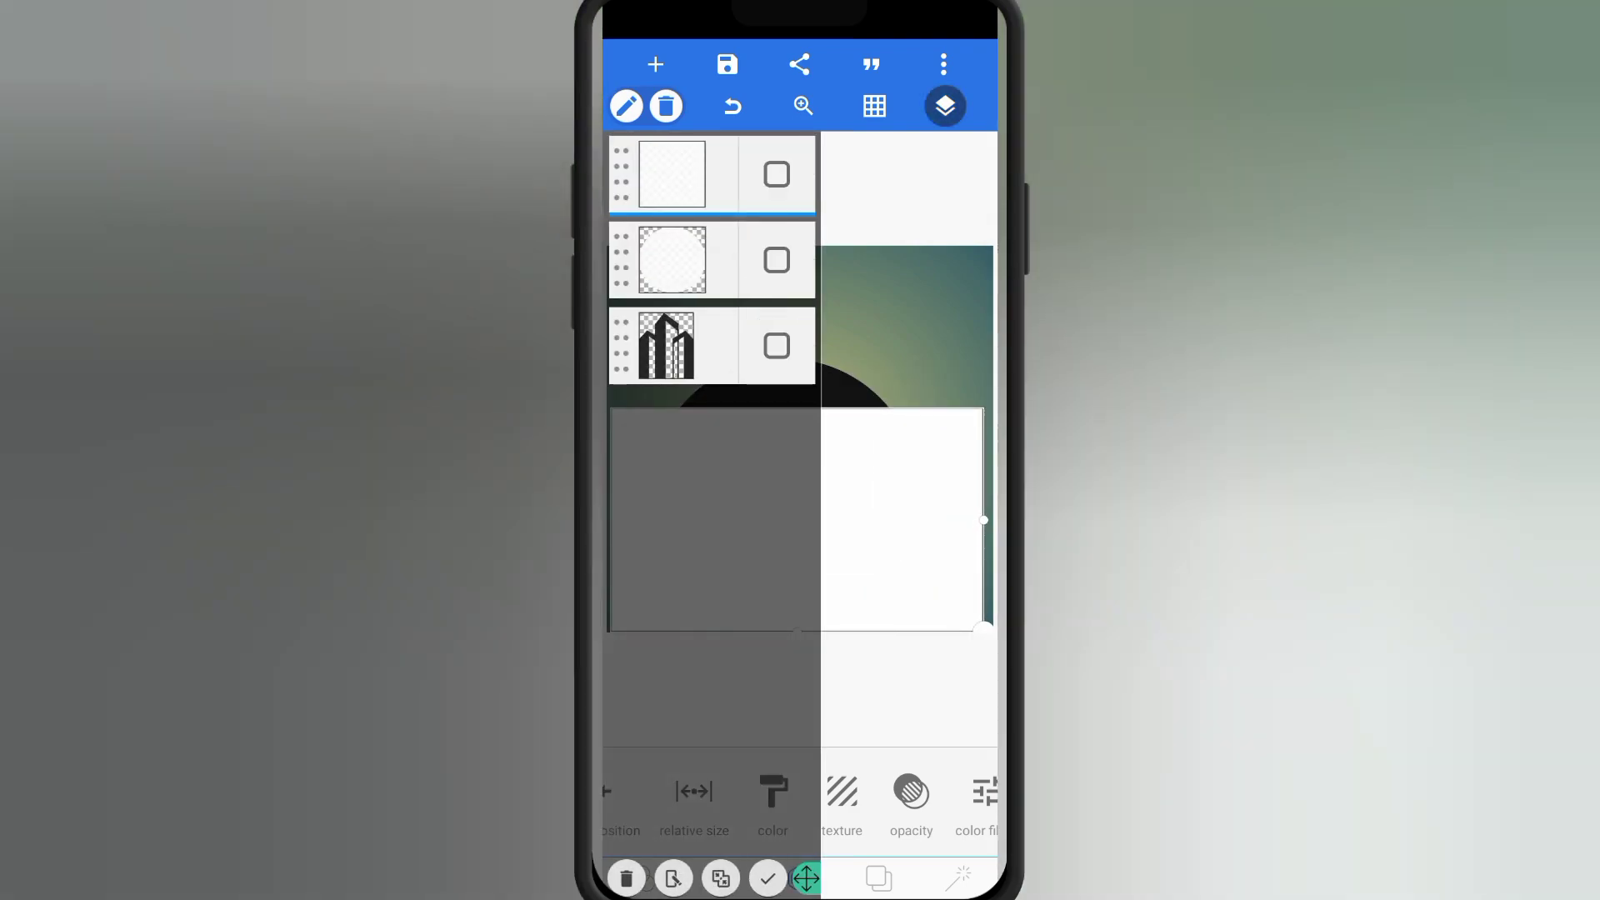
pyautogui.click(940, 106)
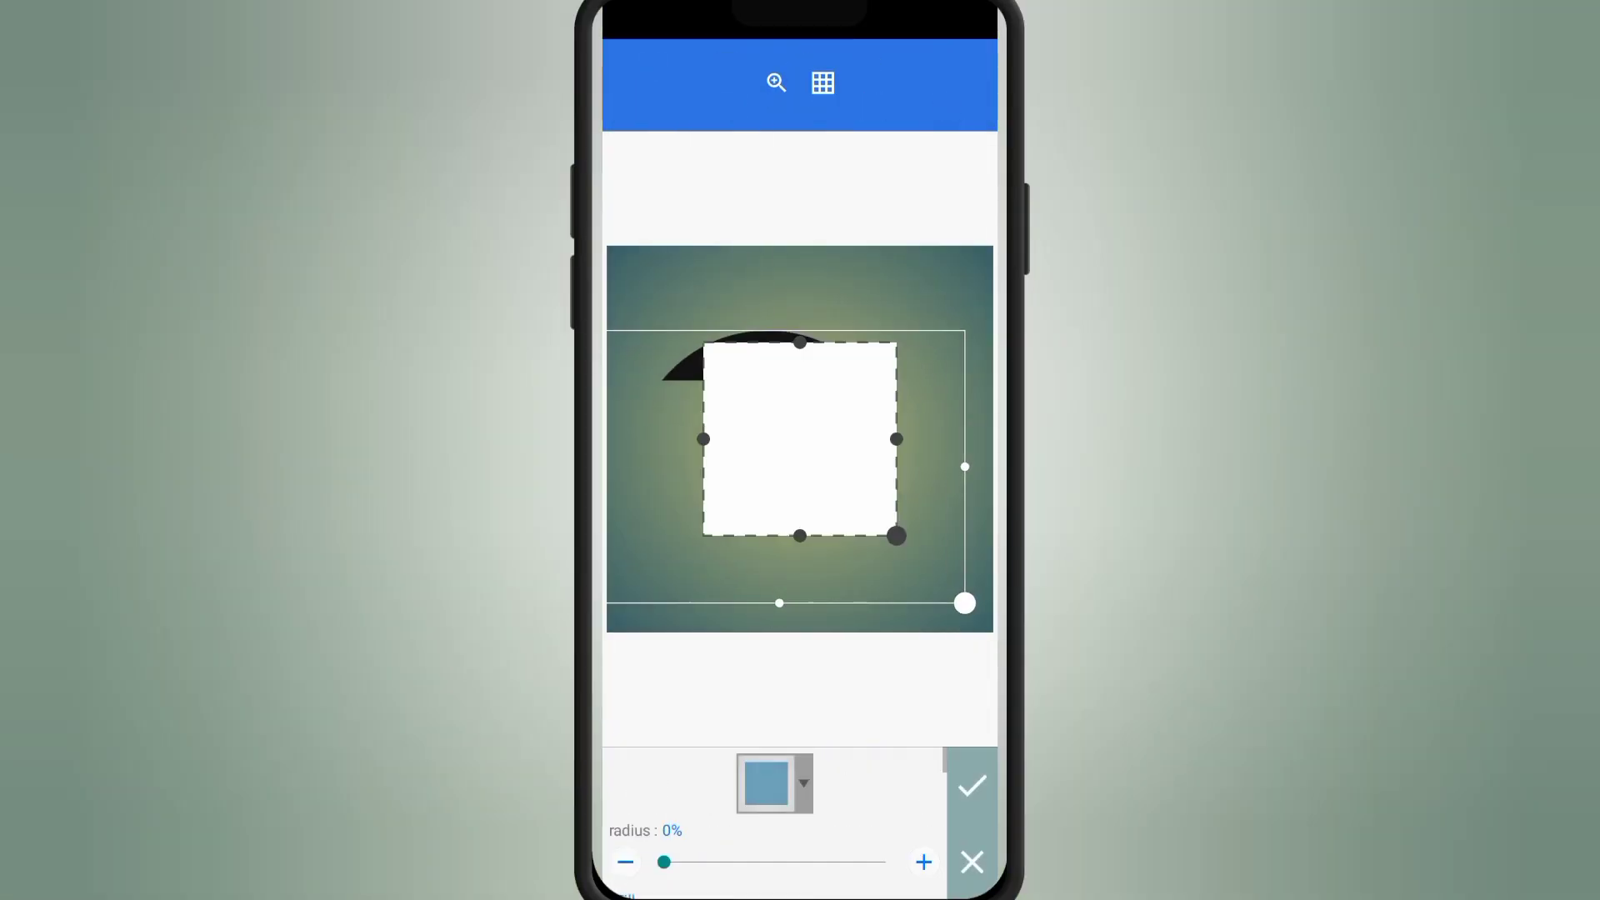
pyautogui.click(968, 785)
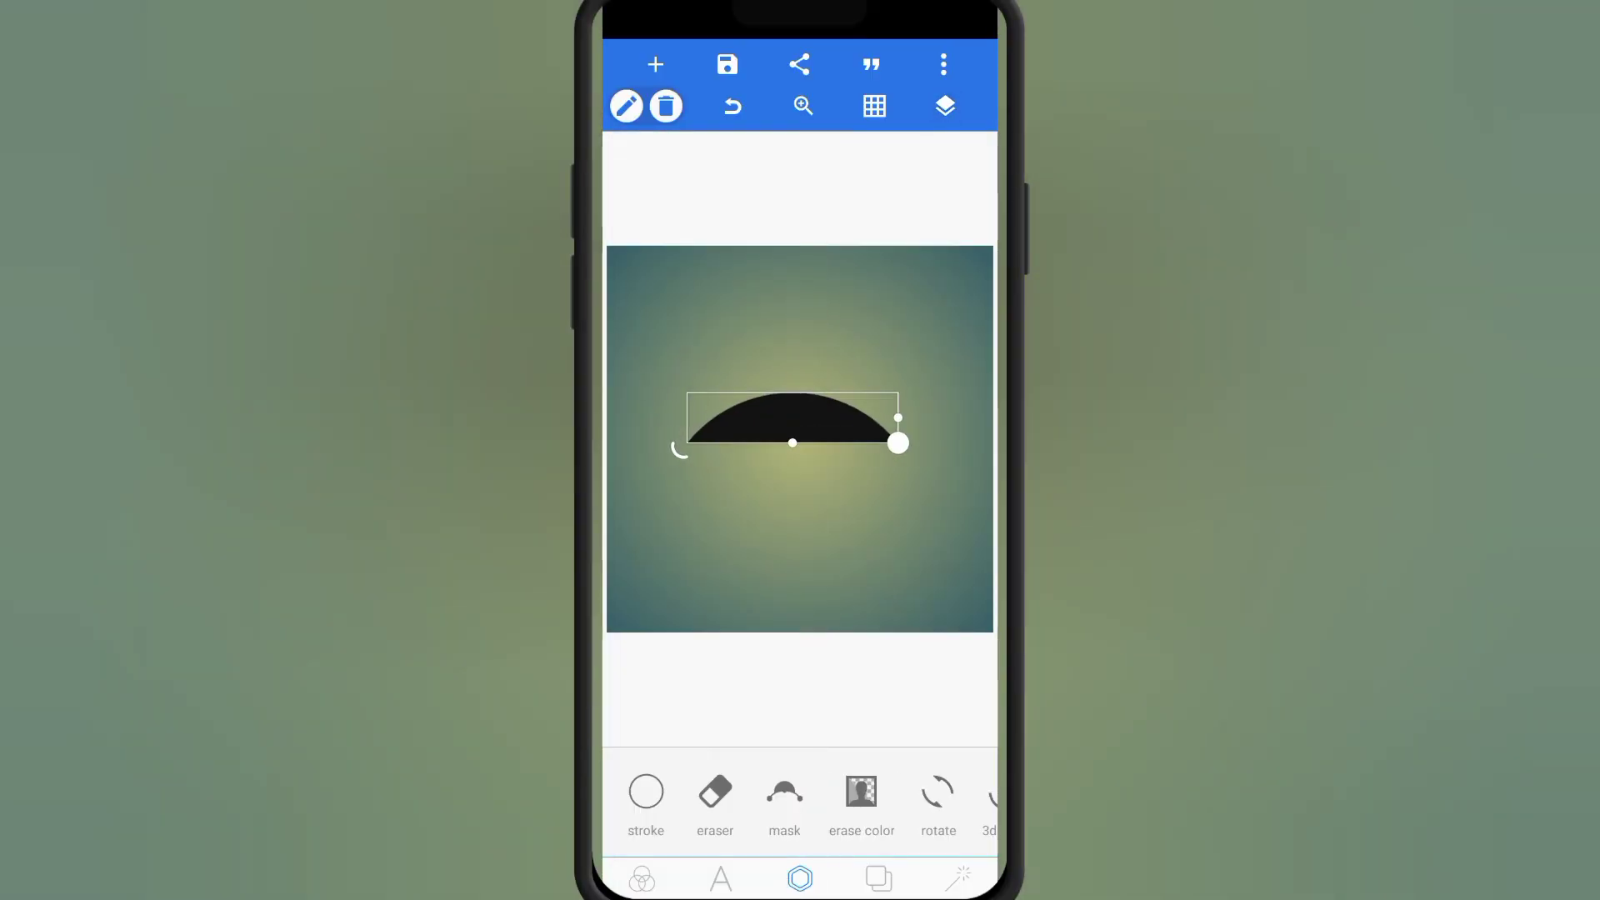
pyautogui.click(656, 65)
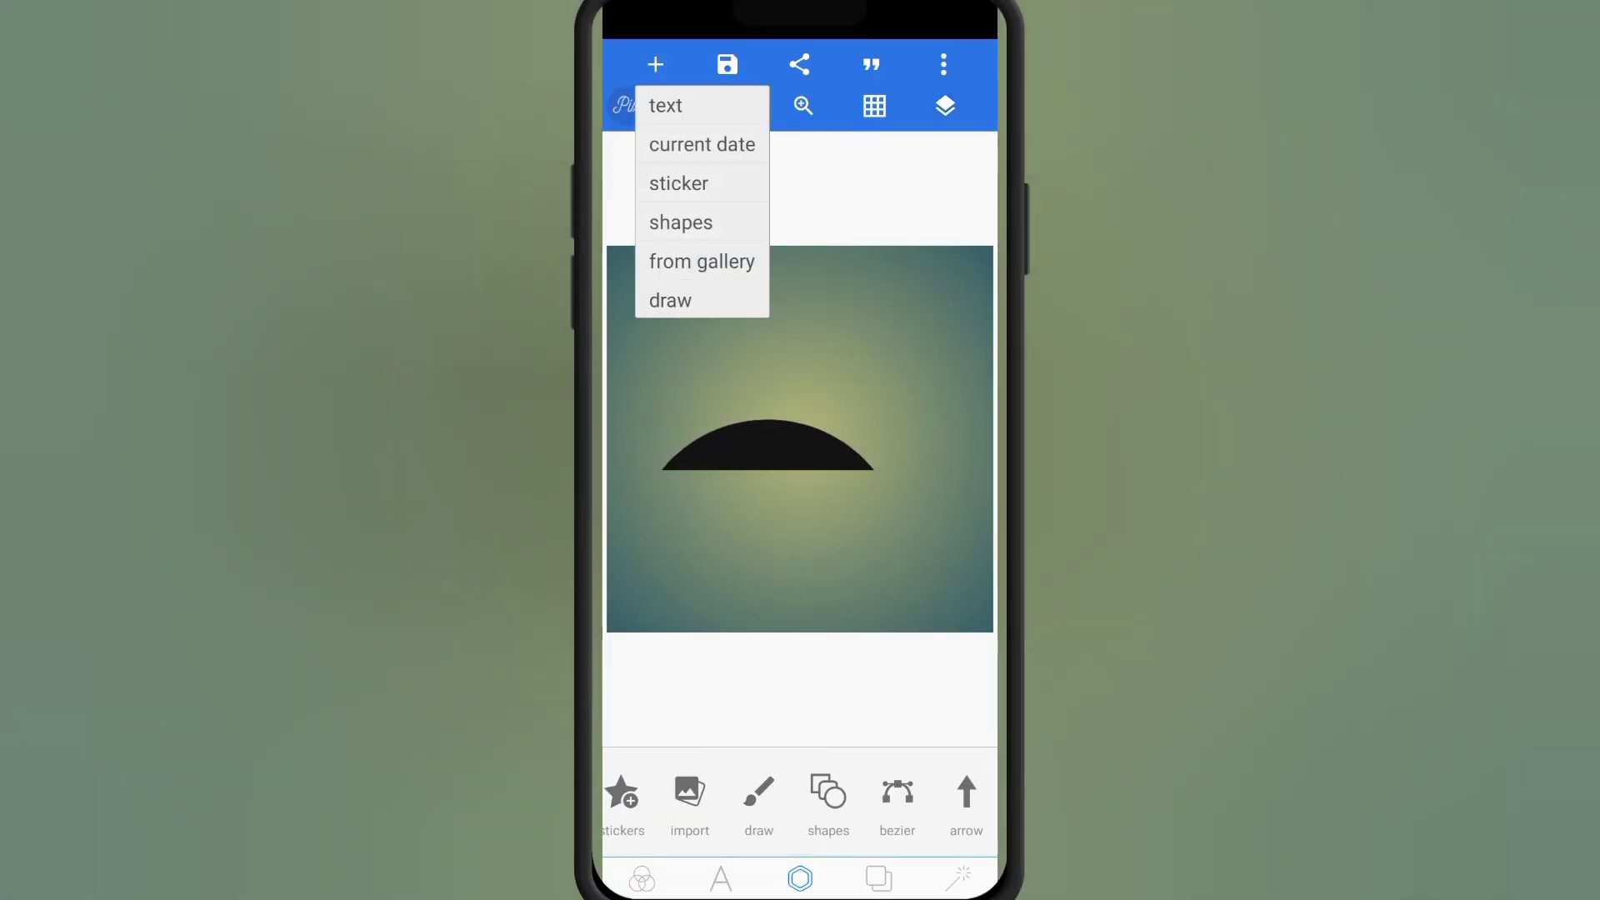
# - Overlay white circles and an outline on the dome, merging it into a thin arch
pyautogui.click(680, 222)
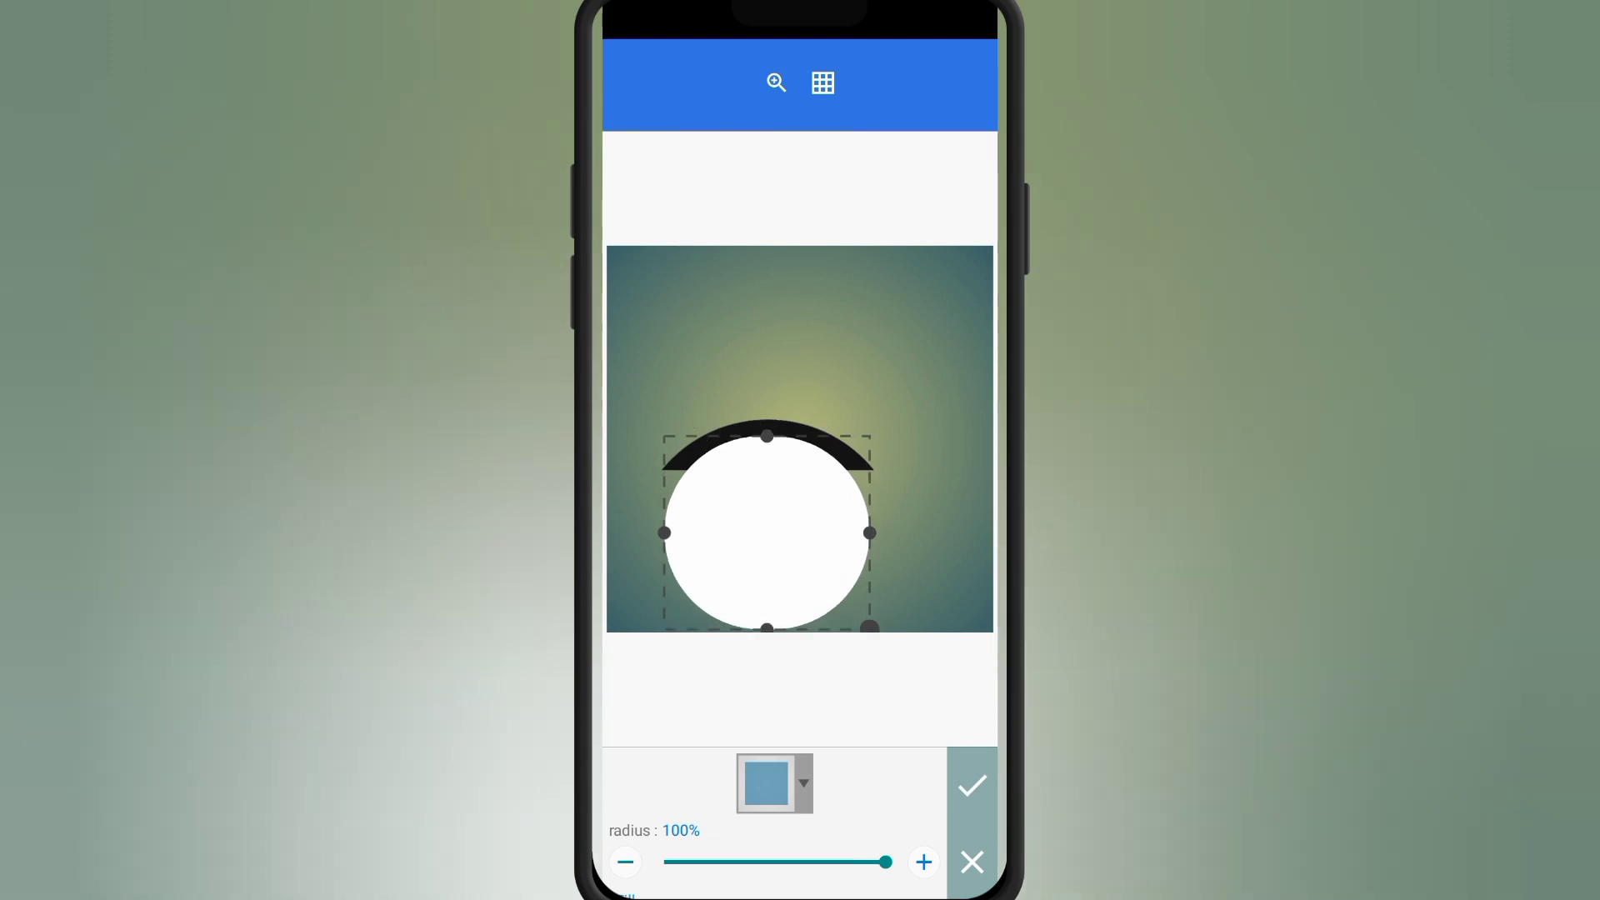
pyautogui.click(970, 785)
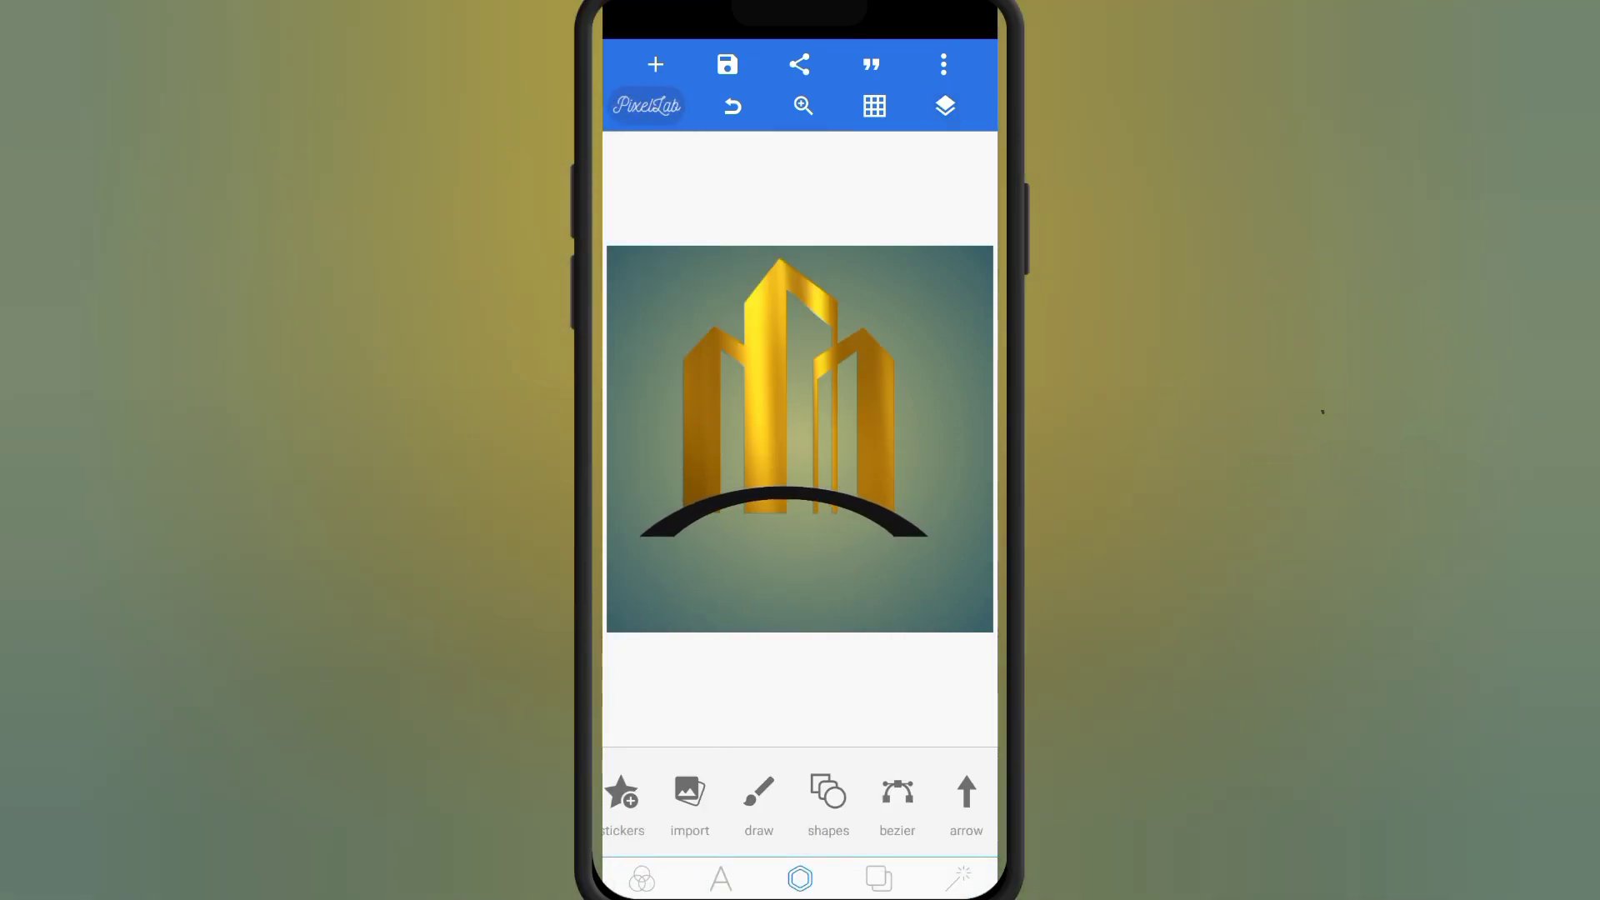
pyautogui.click(963, 802)
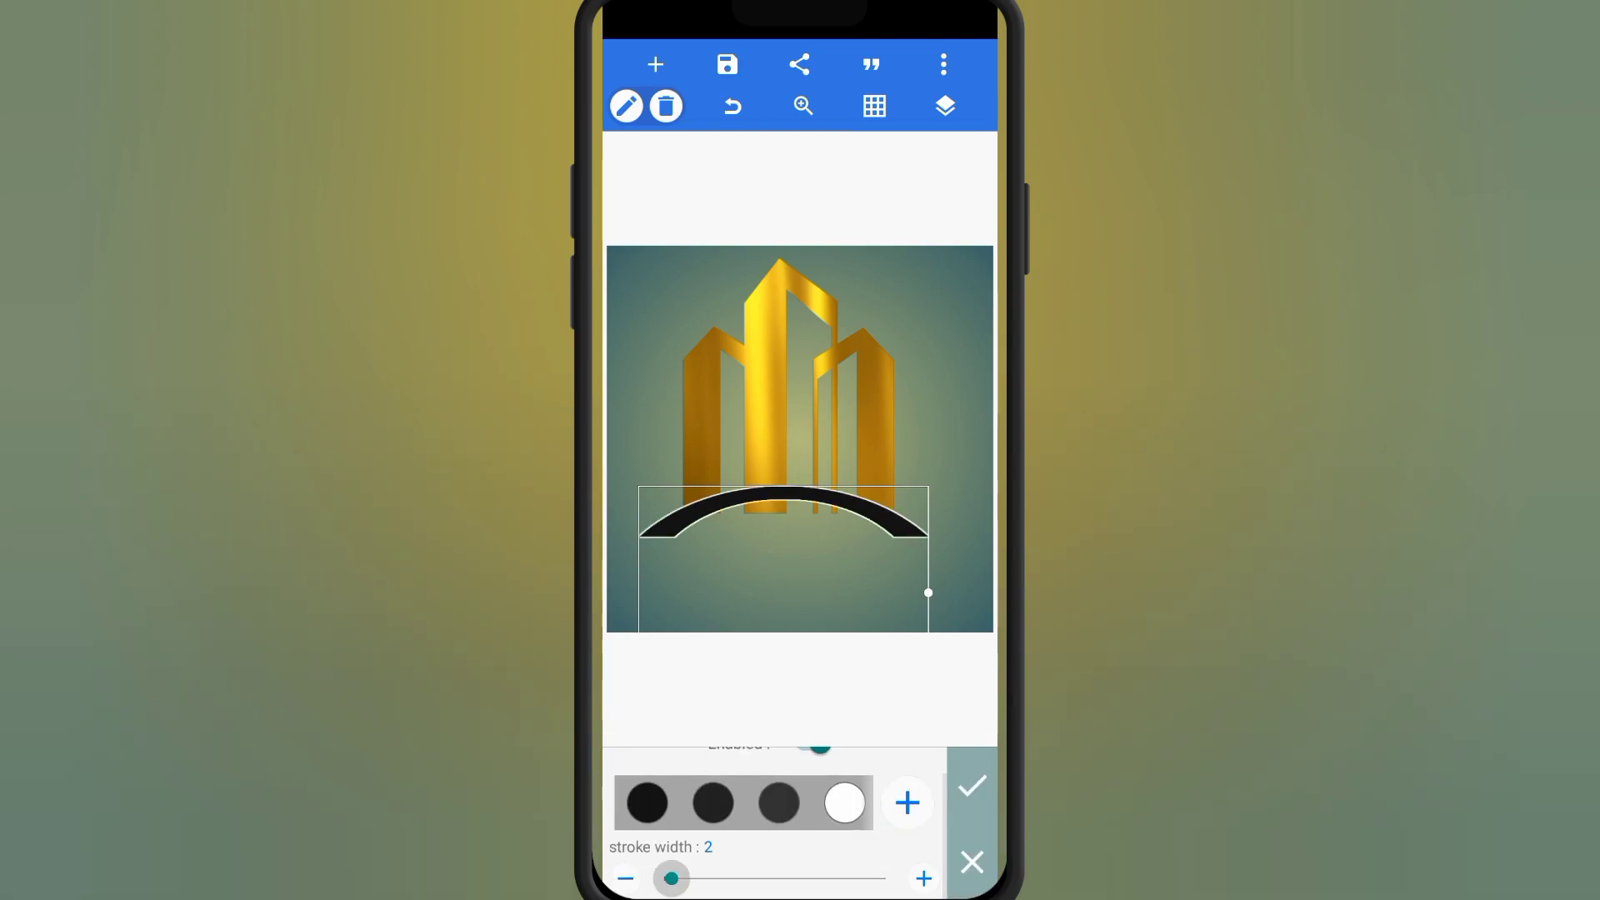
pyautogui.click(655, 63)
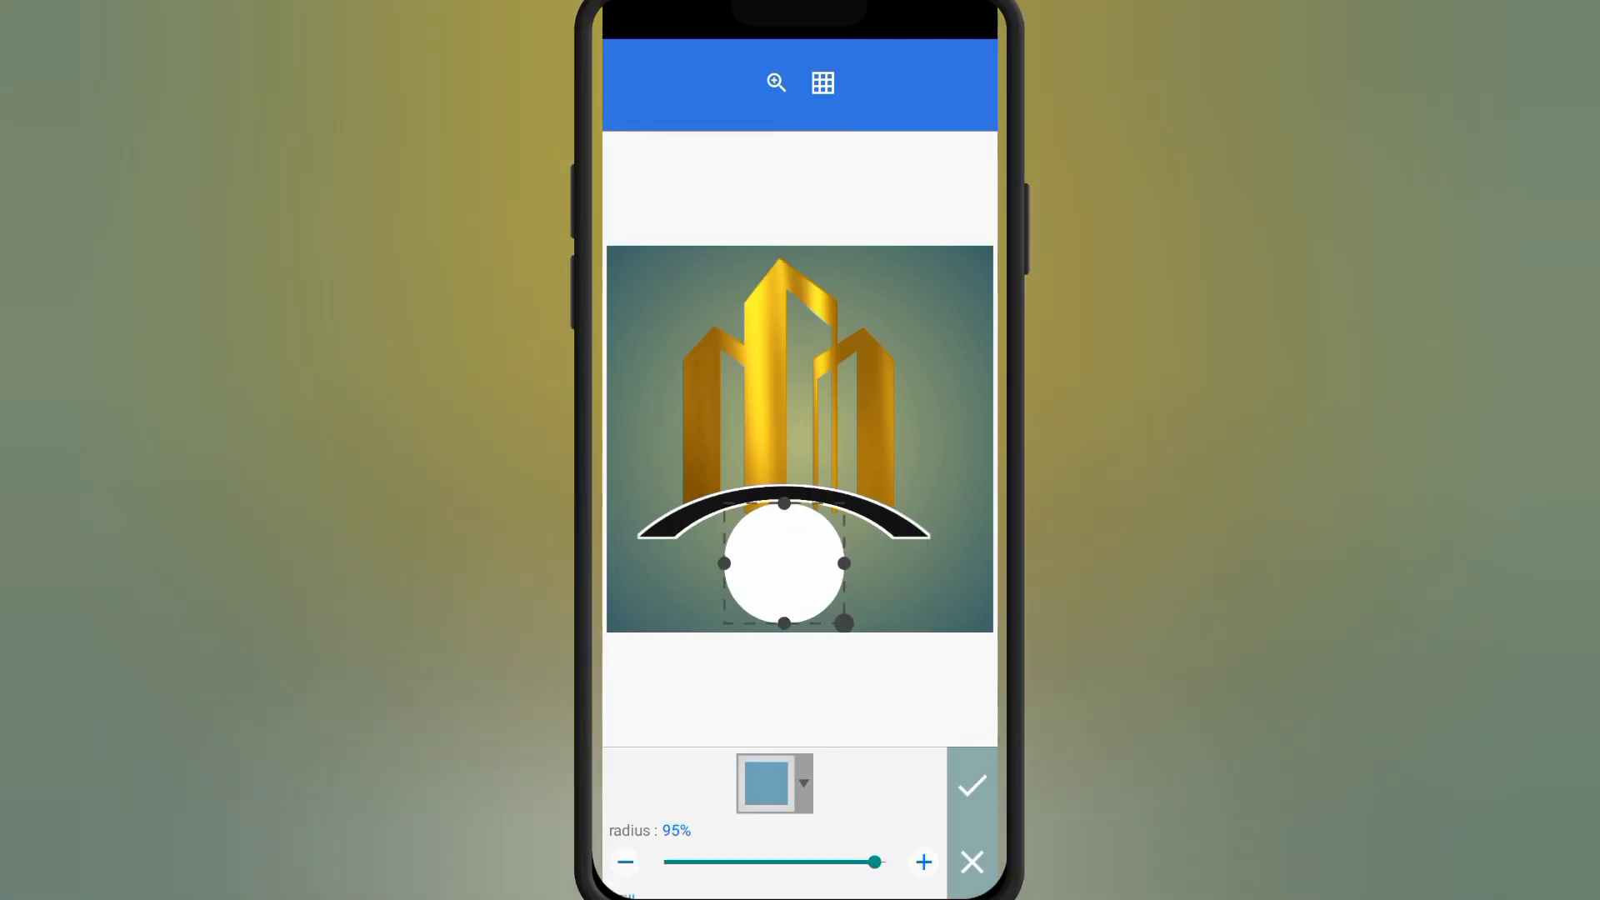
pyautogui.click(970, 785)
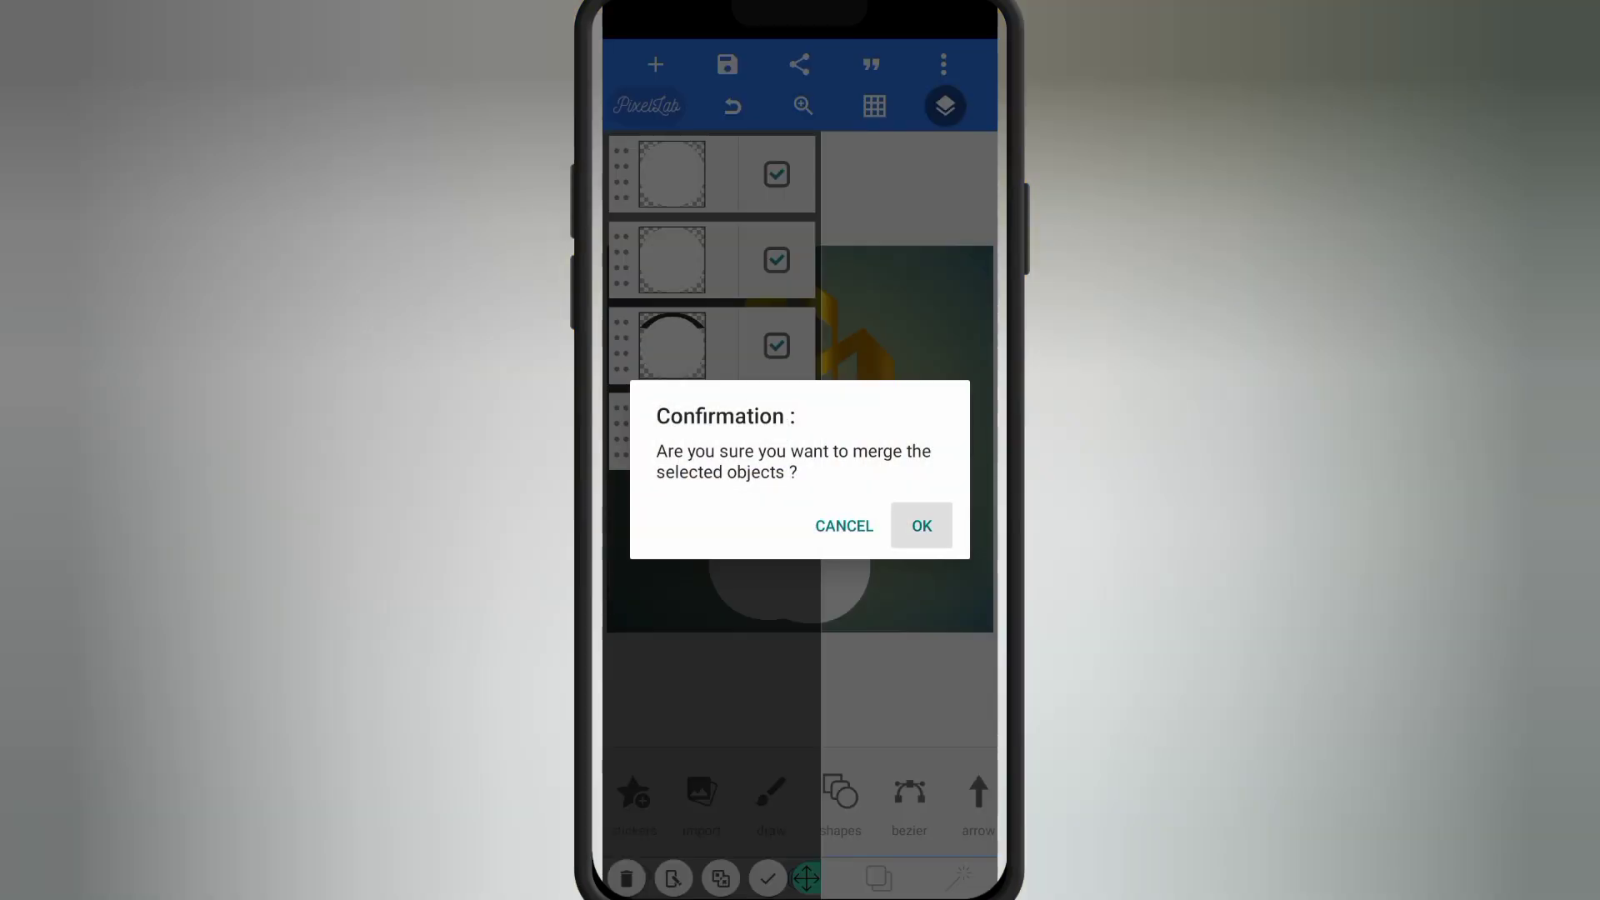
pyautogui.click(918, 525)
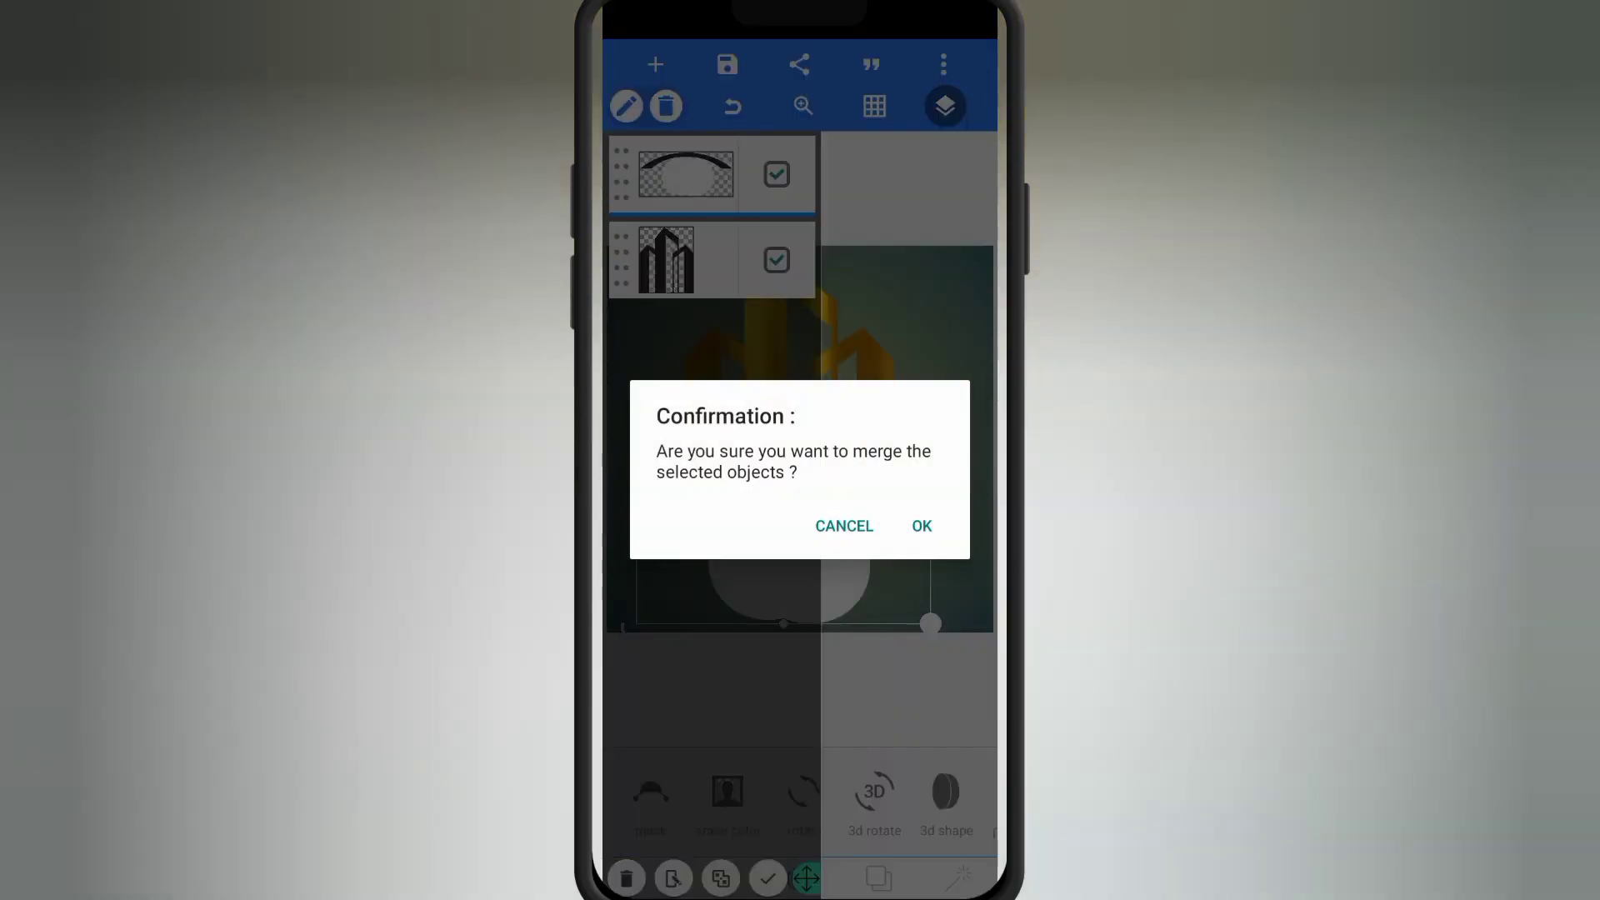
# - Give the arch a silver texture with stroke width 6 and erase the leftover white
pyautogui.click(920, 527)
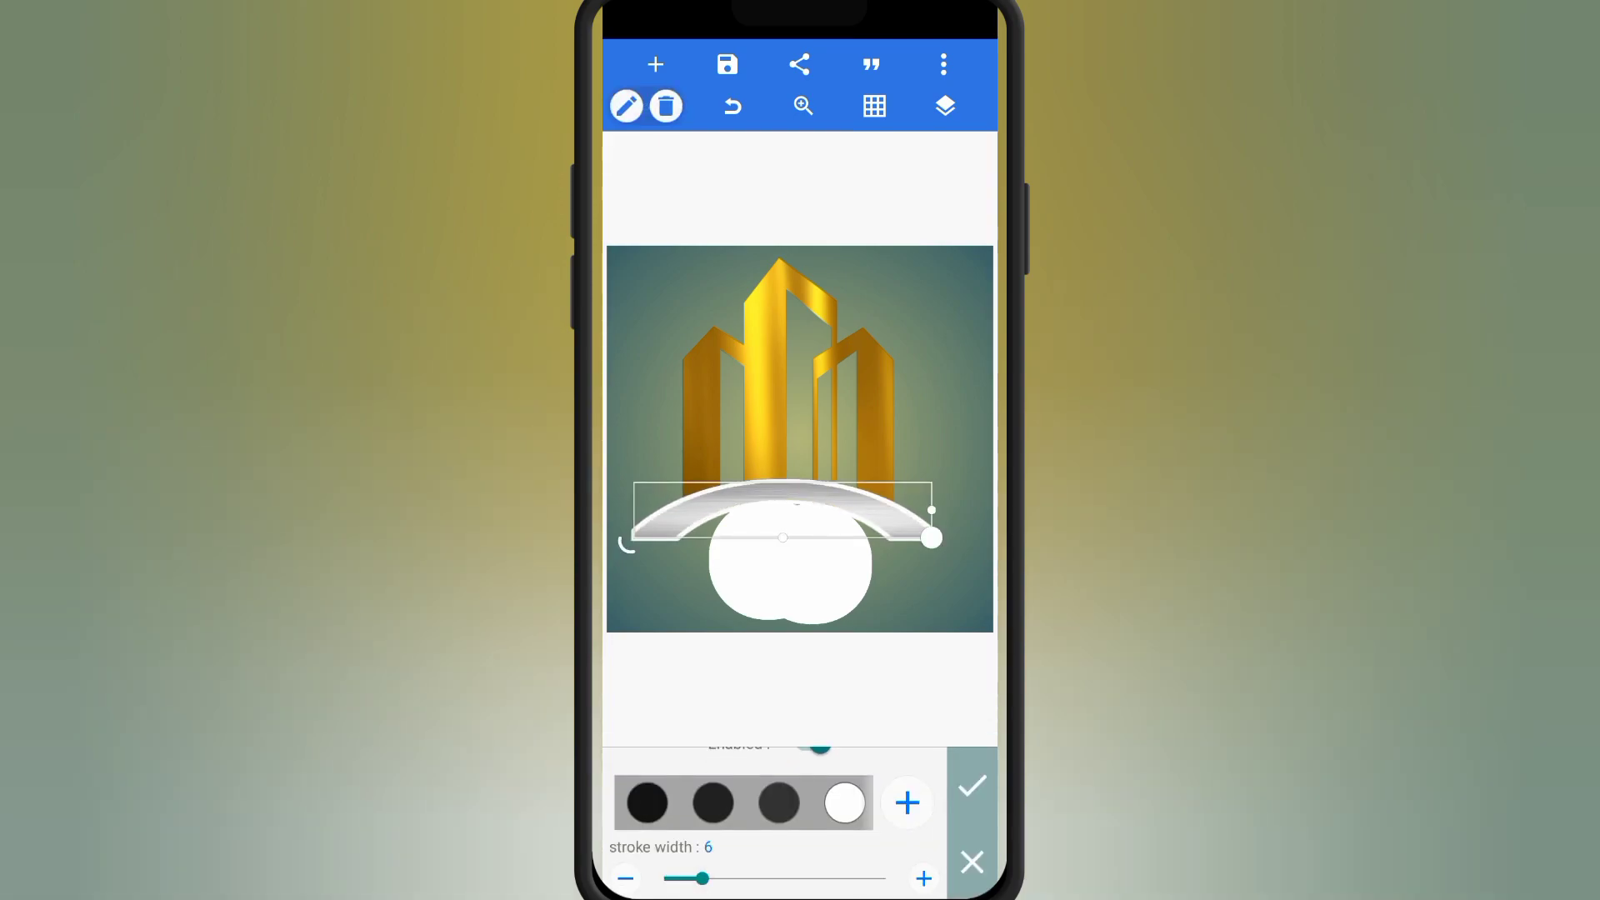
pyautogui.click(944, 106)
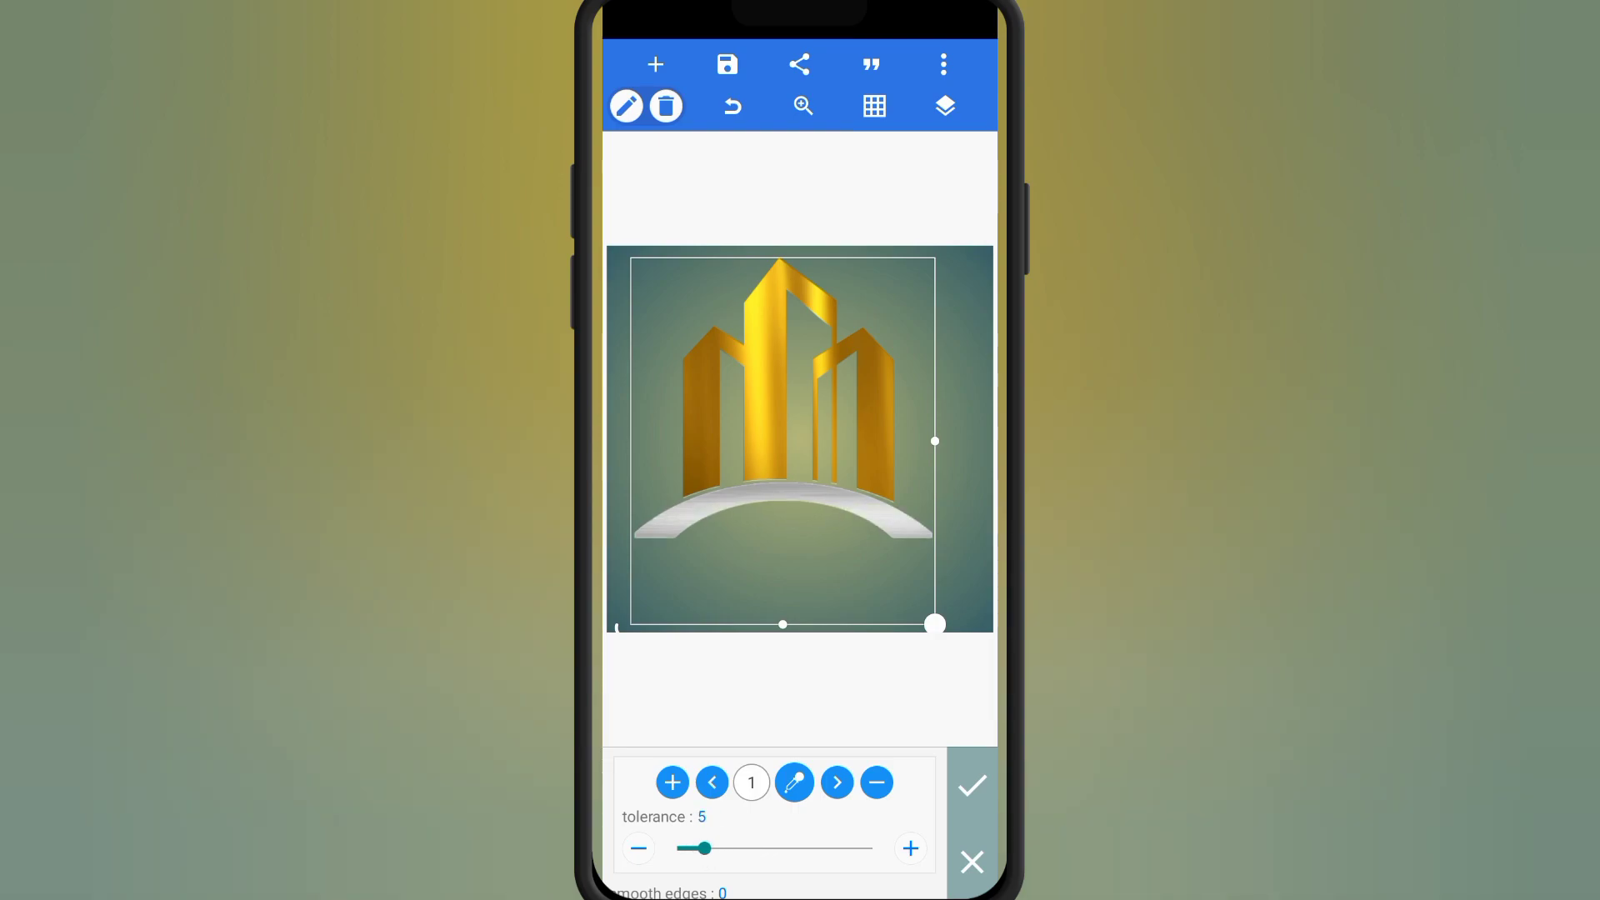
pyautogui.click(655, 65)
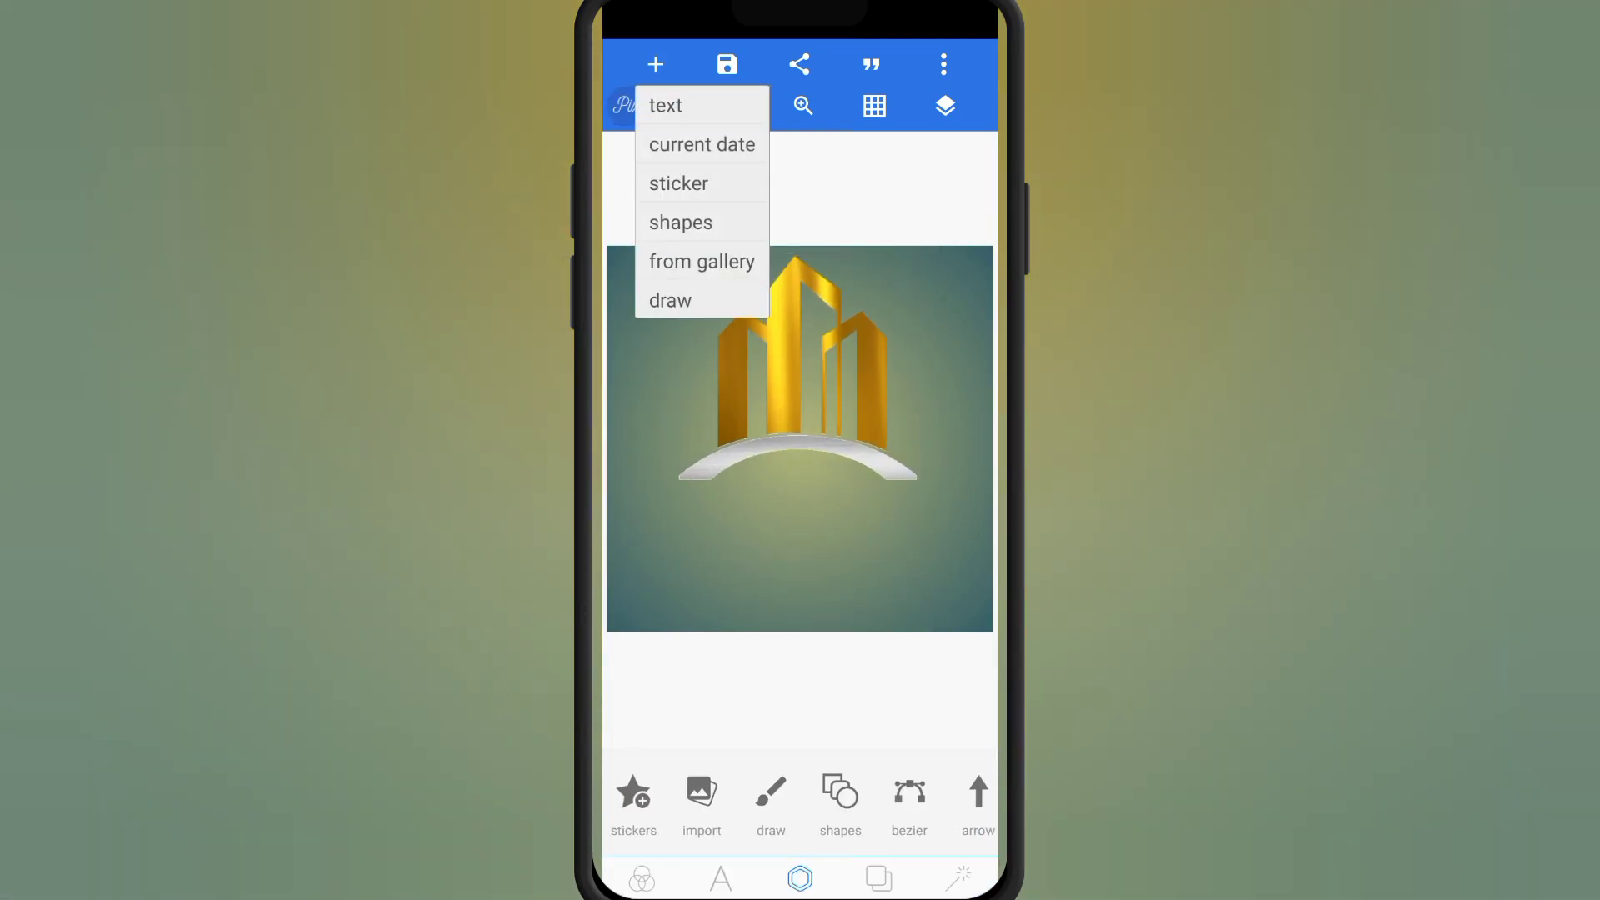
# - Add red 3D REAL ESTATE text curved along the silver arch
pyautogui.click(665, 105)
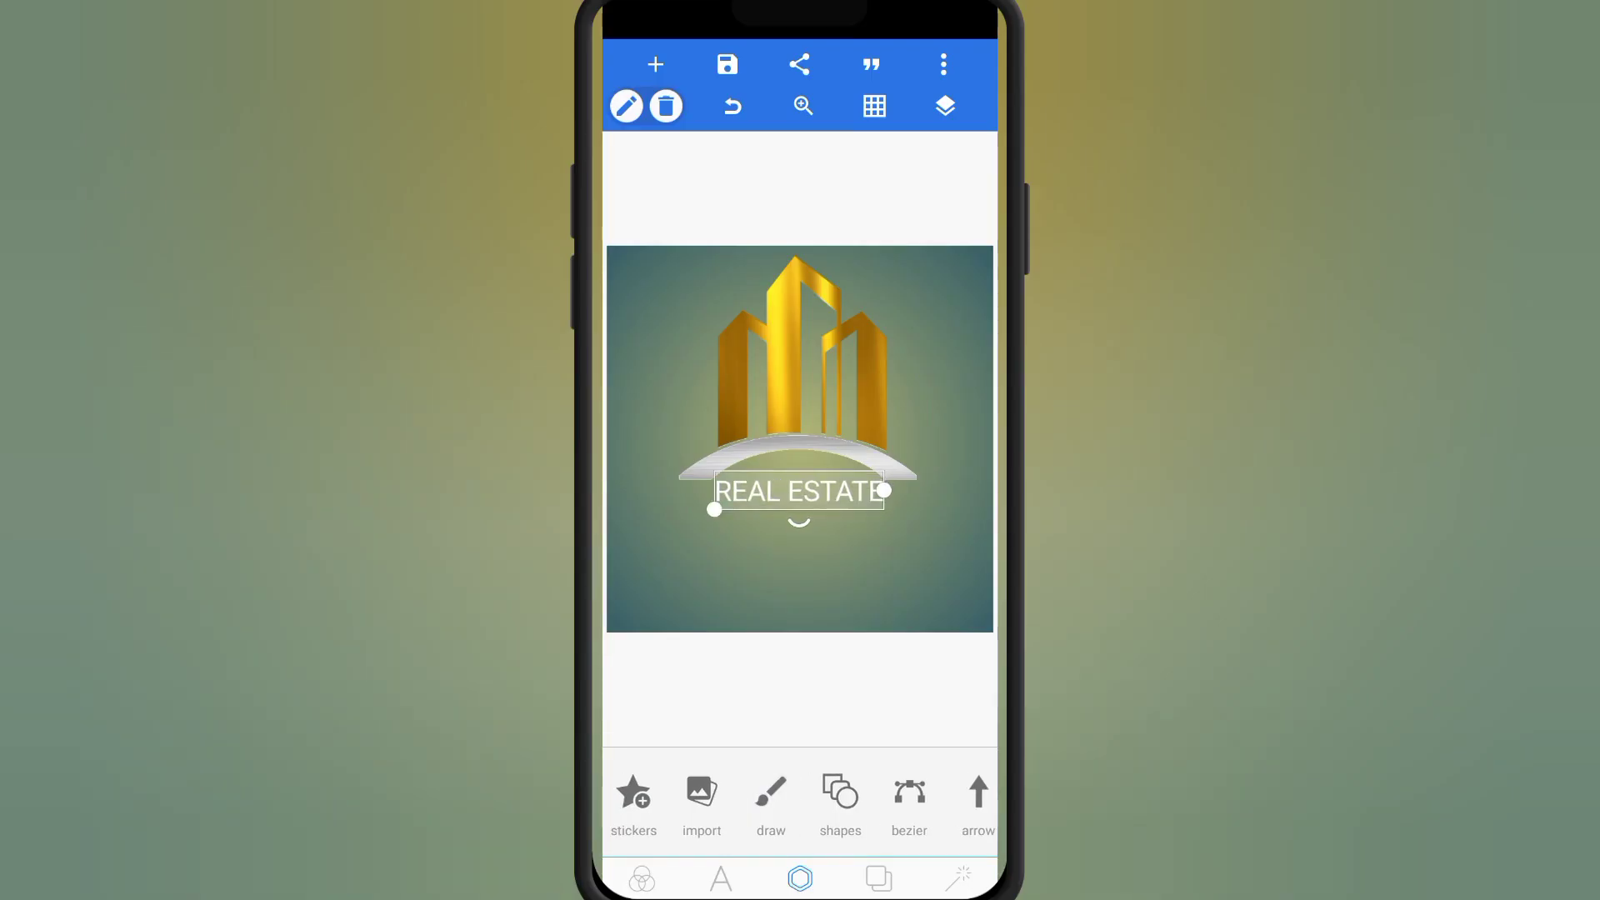
pyautogui.click(720, 878)
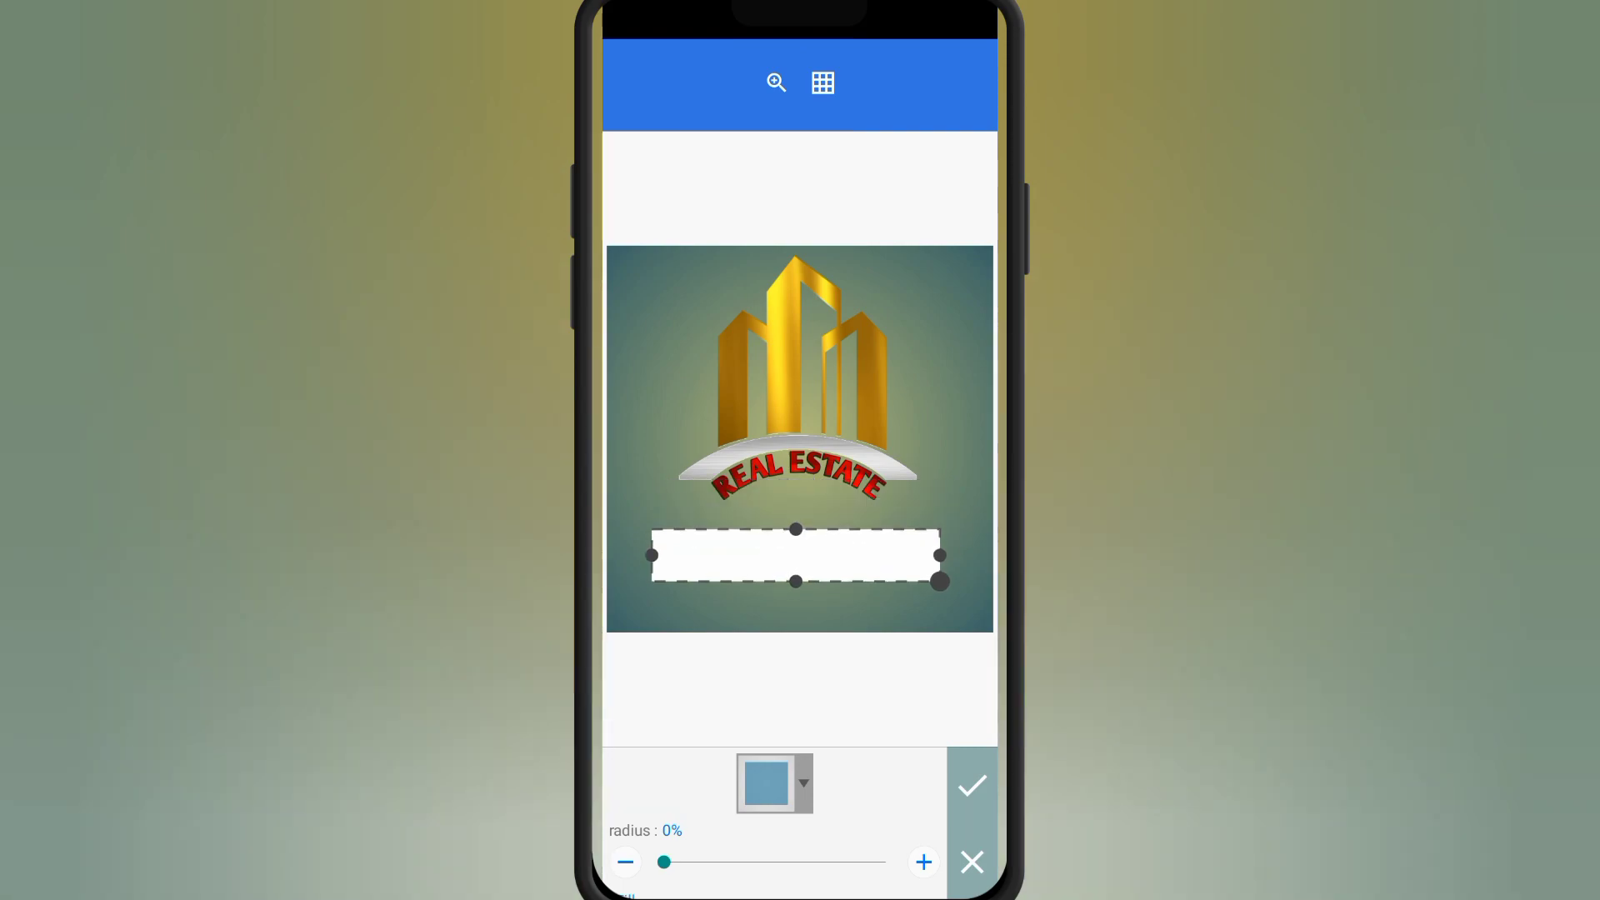
# - Place a rectangle under the arch and turn it into a hollow black frame
pyautogui.moveTo(799, 553); pyautogui.dragTo(802, 506)
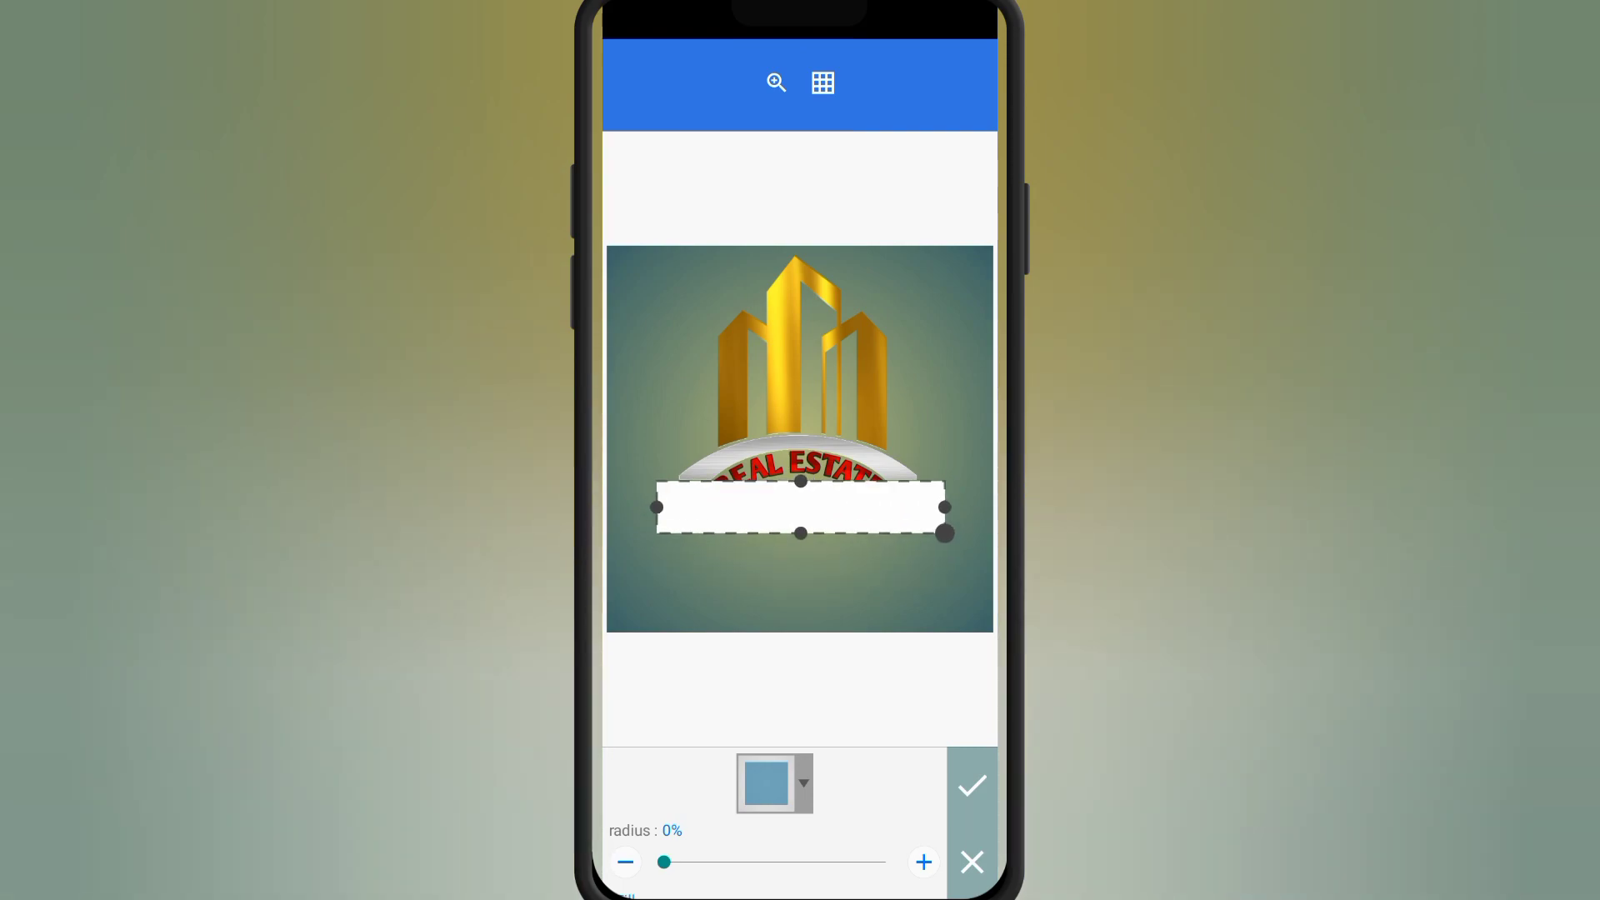
pyautogui.click(970, 785)
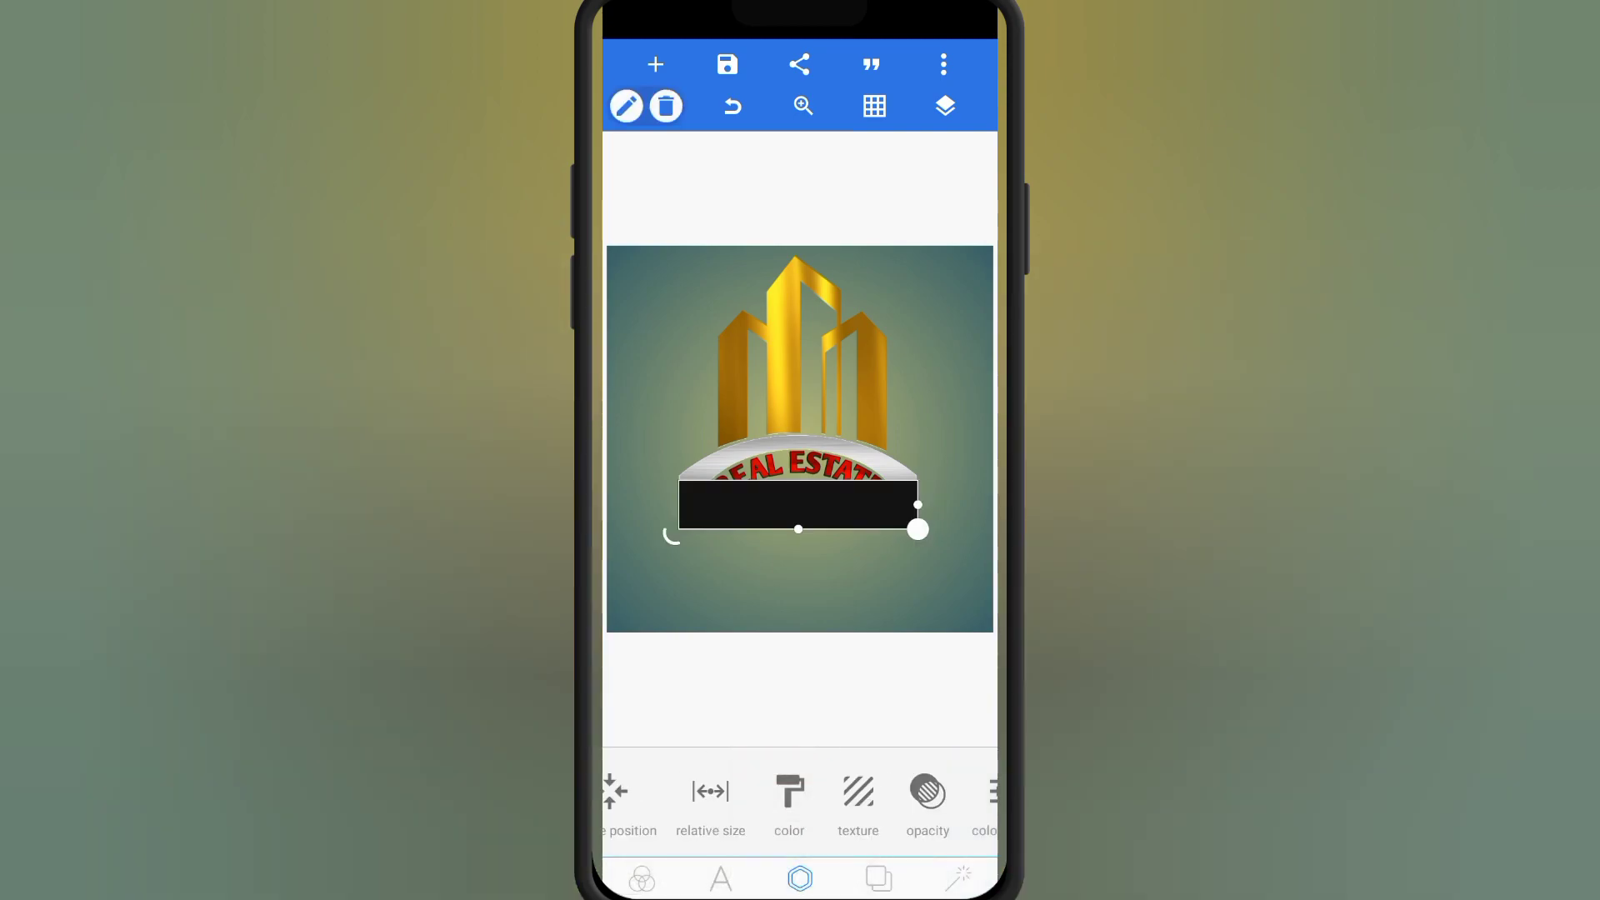
pyautogui.click(788, 798)
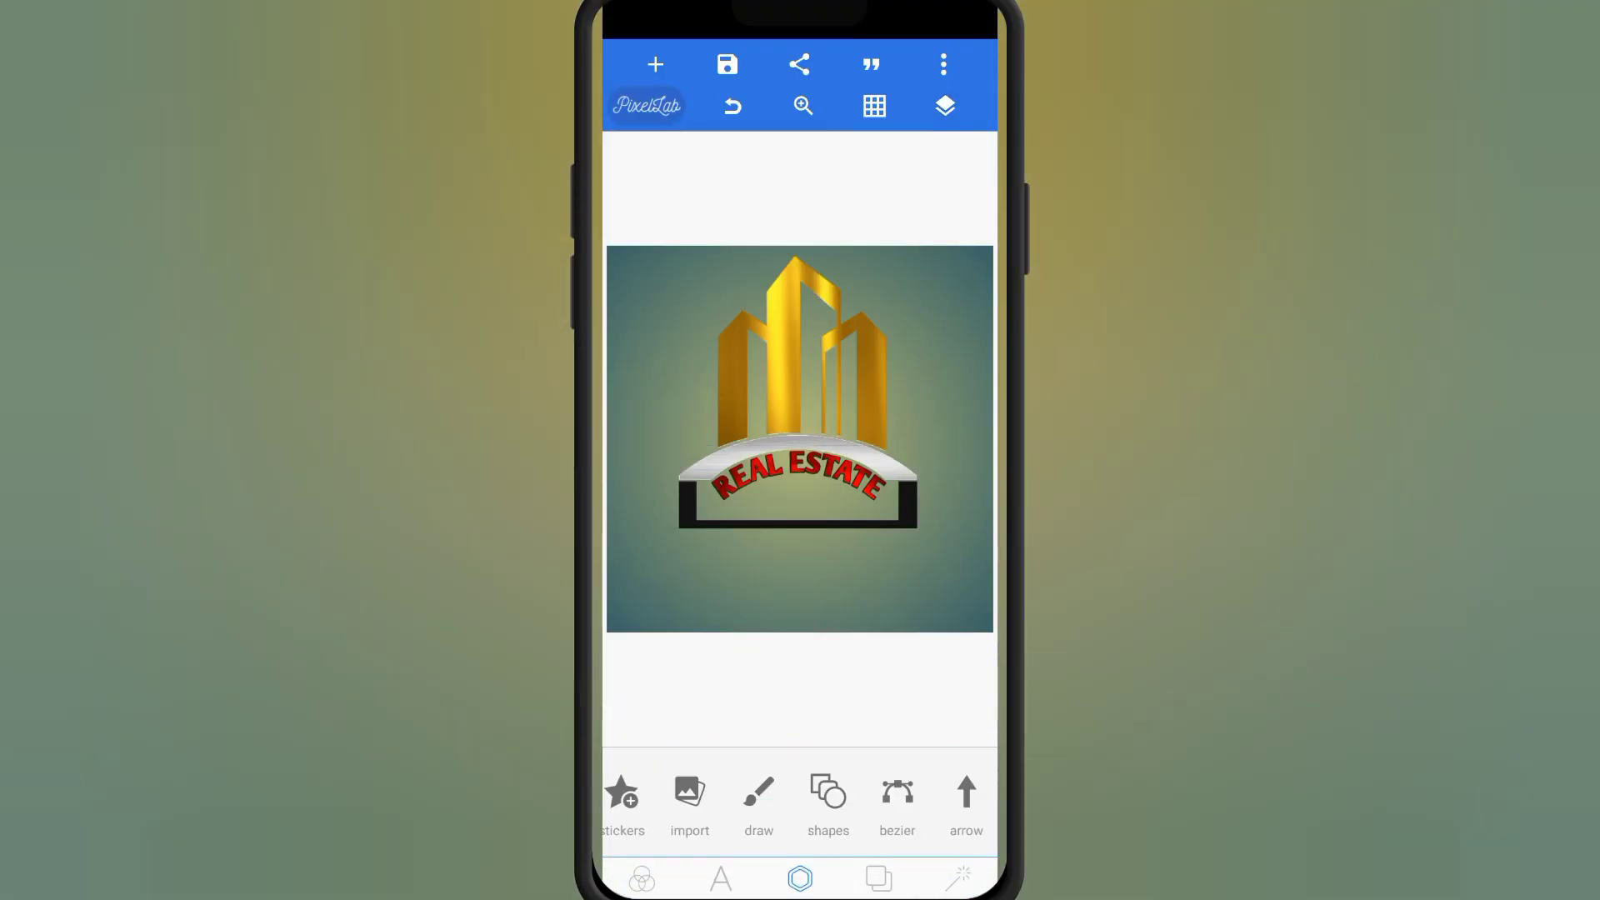
# - Add white BUILDERS text and set it inside the black base frame
pyautogui.click(799, 490)
pyautogui.write('BUILDERS')
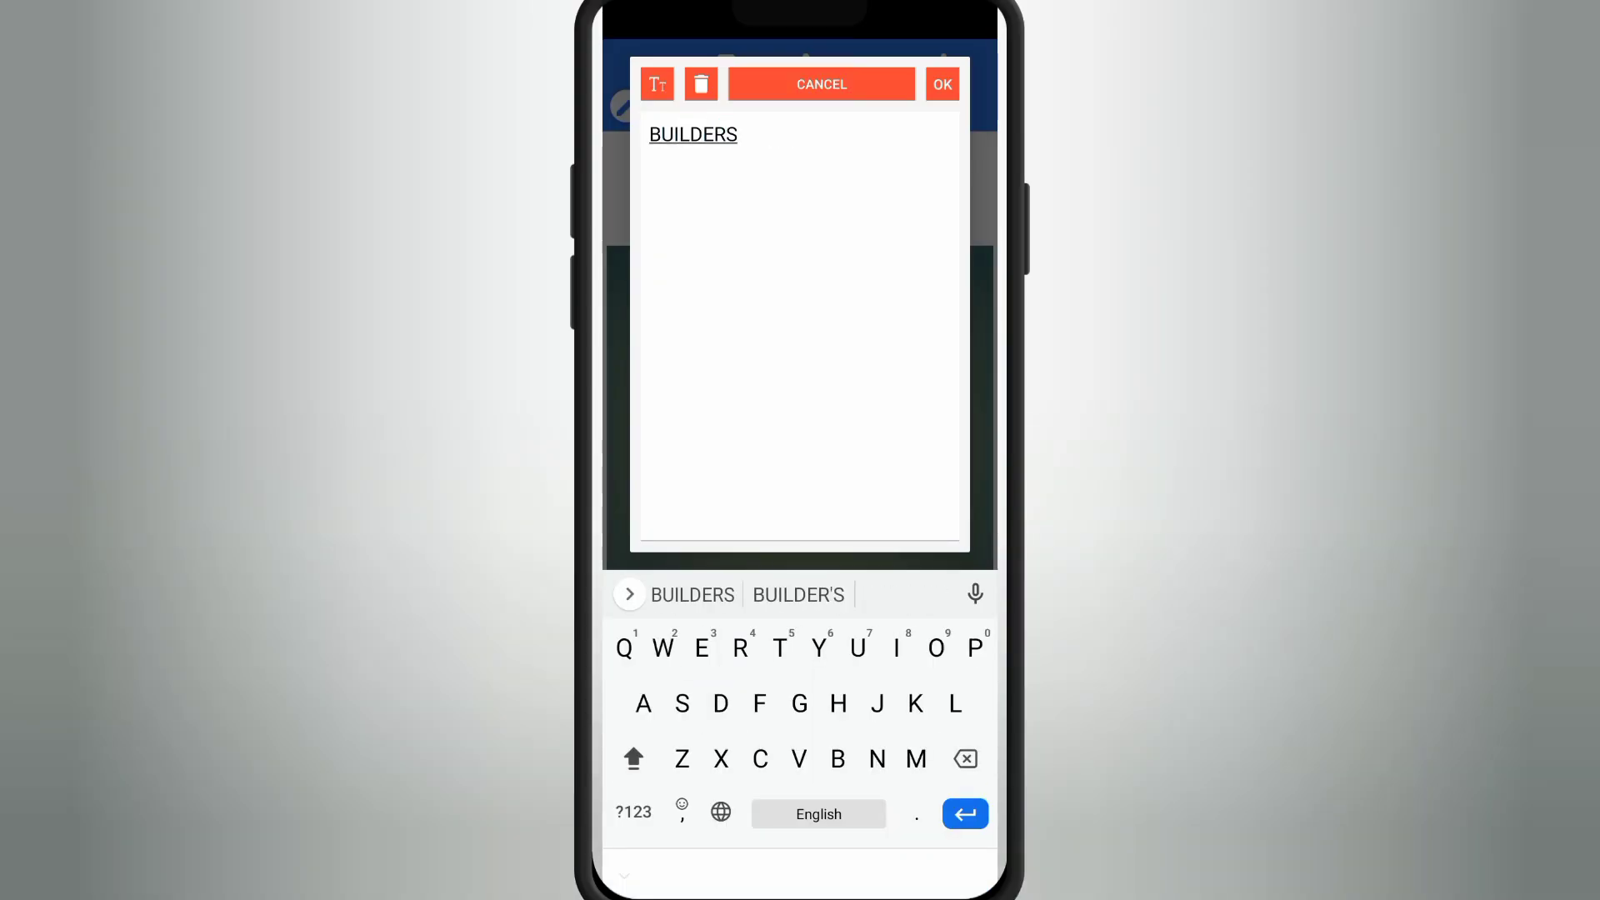
pyautogui.click(940, 83)
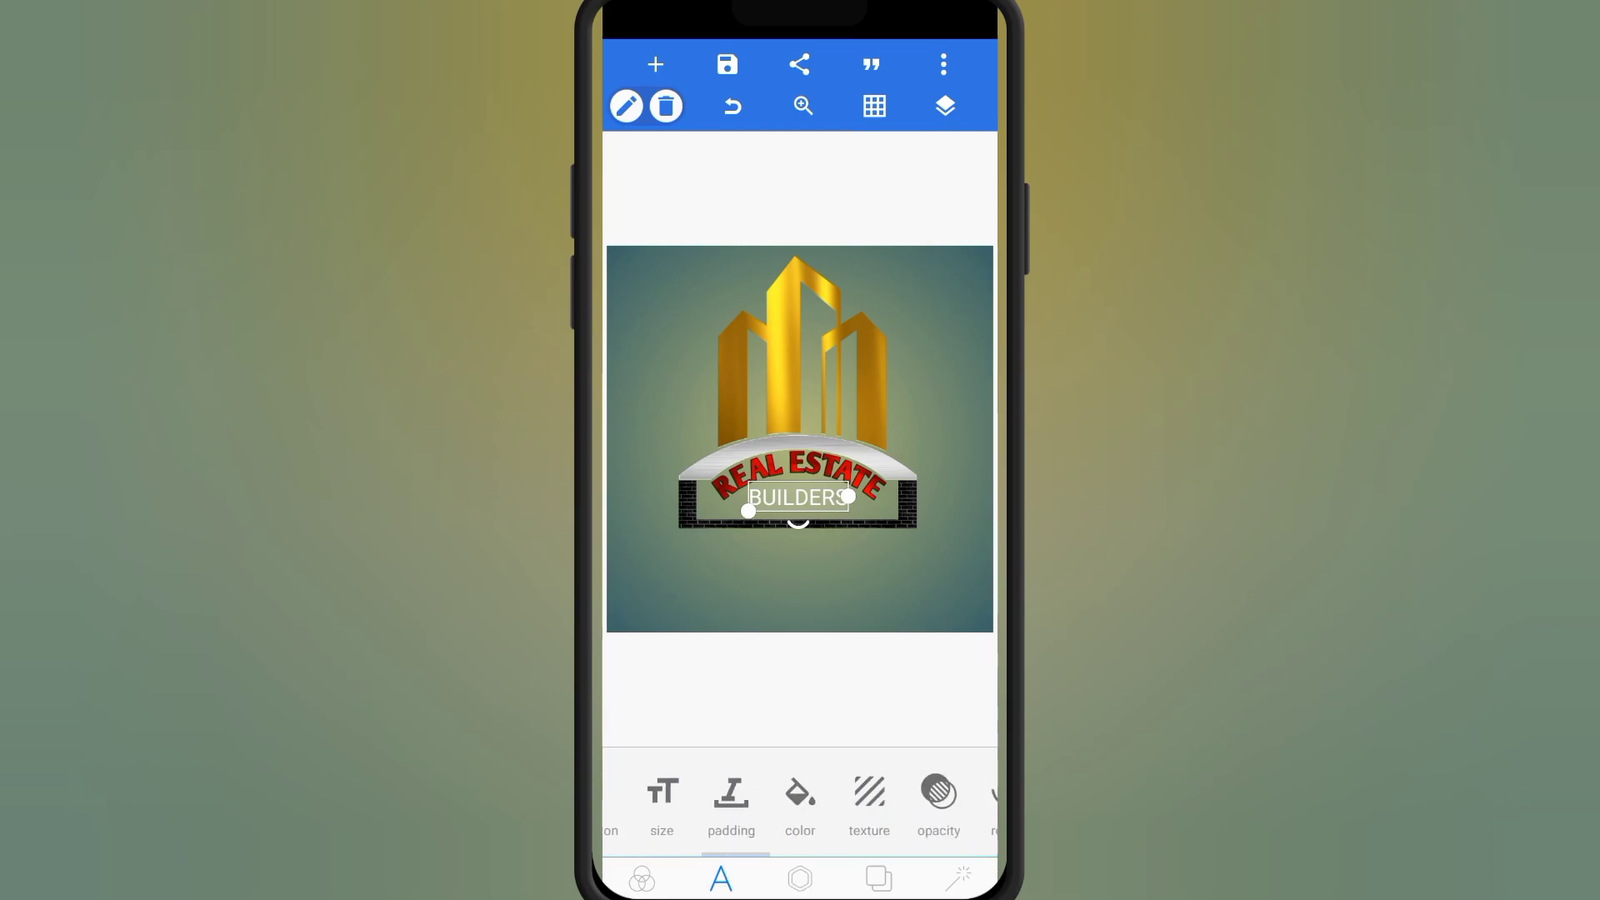